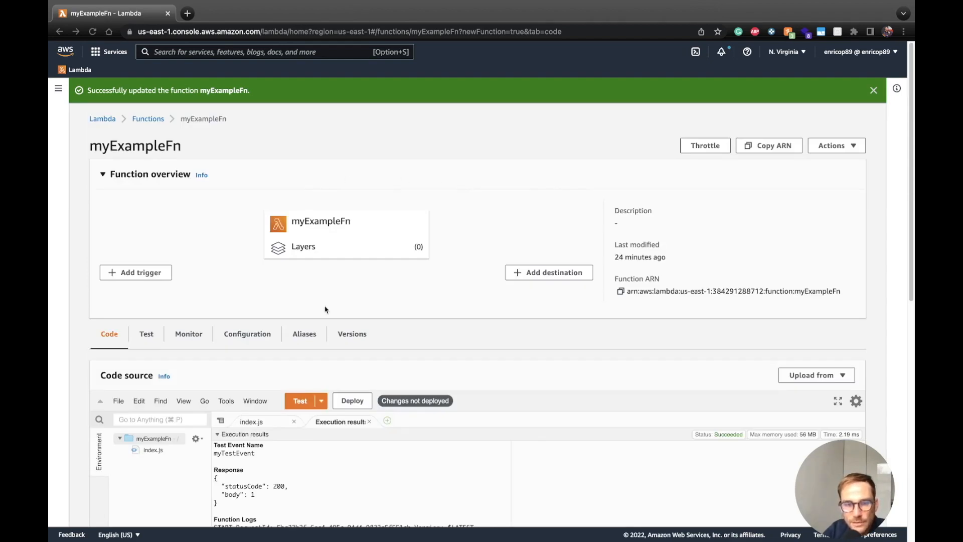
- Scroll down to myExampleFn's index.js handler code in the Code source editor
scroll("down", 3)
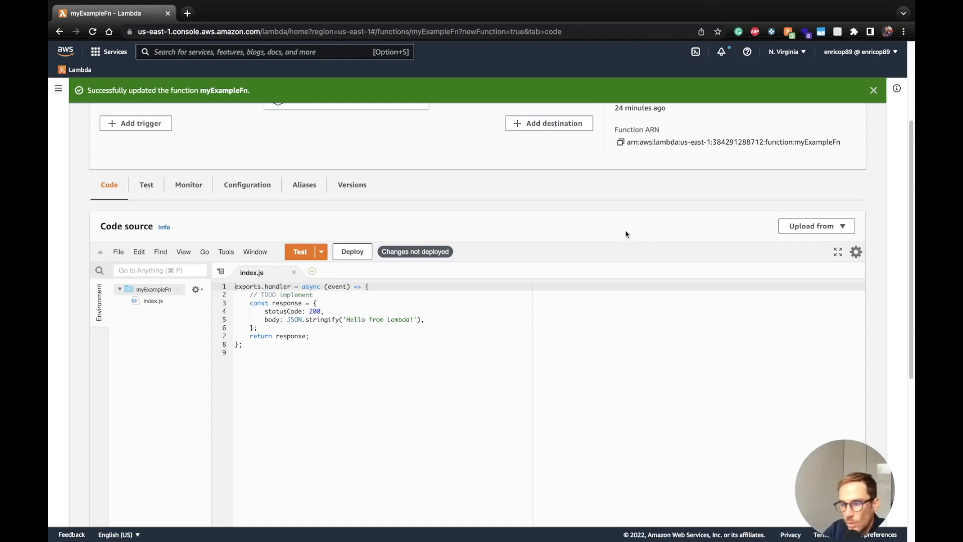
mouse_move(656, 234)
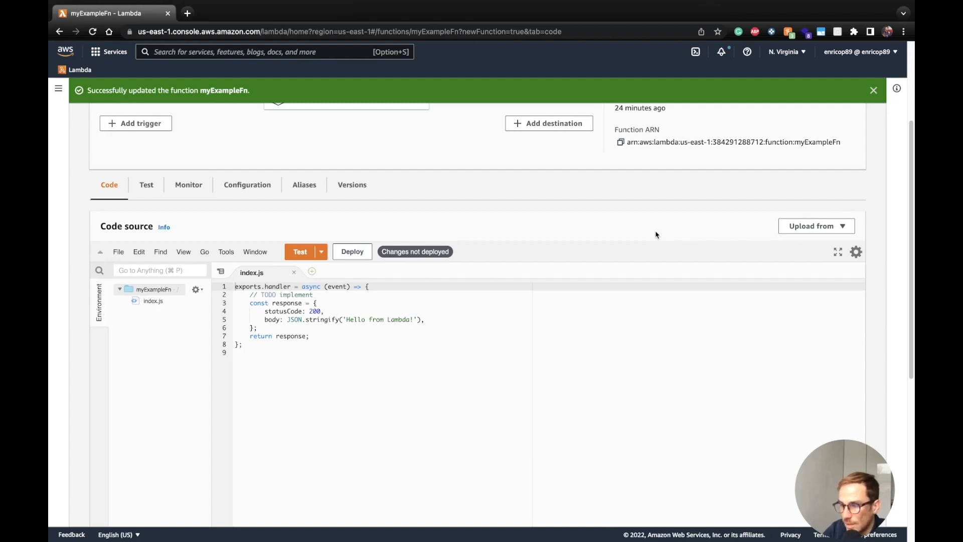
mouse_move(564, 250)
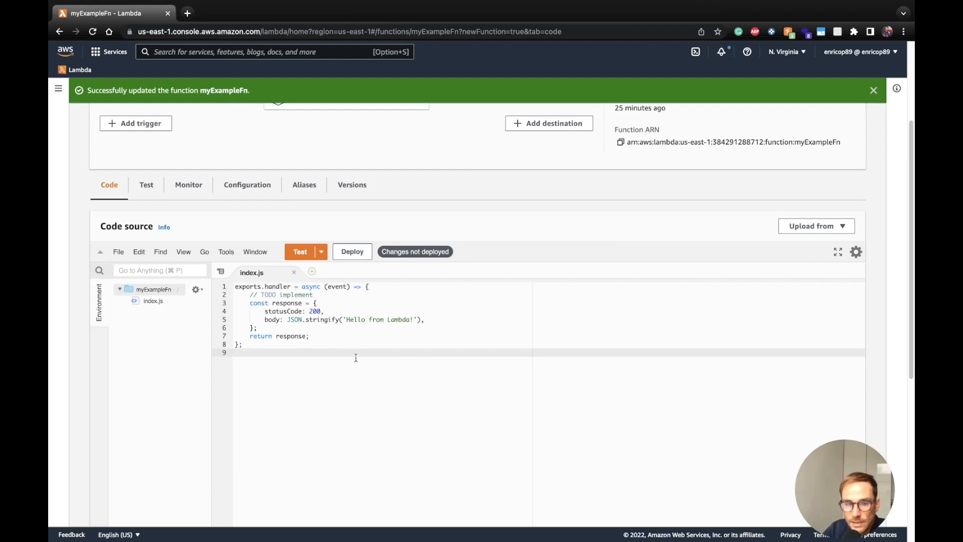
mouse_move(353, 343)
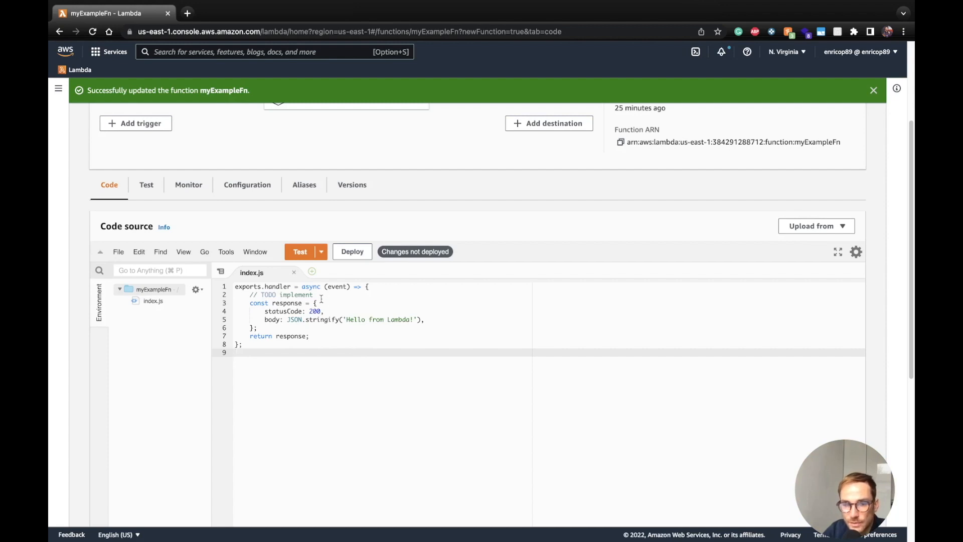
- Replace the TODO with const toReturn = "Hello", return toReturn as the body, and deploy
double_click(280, 294)
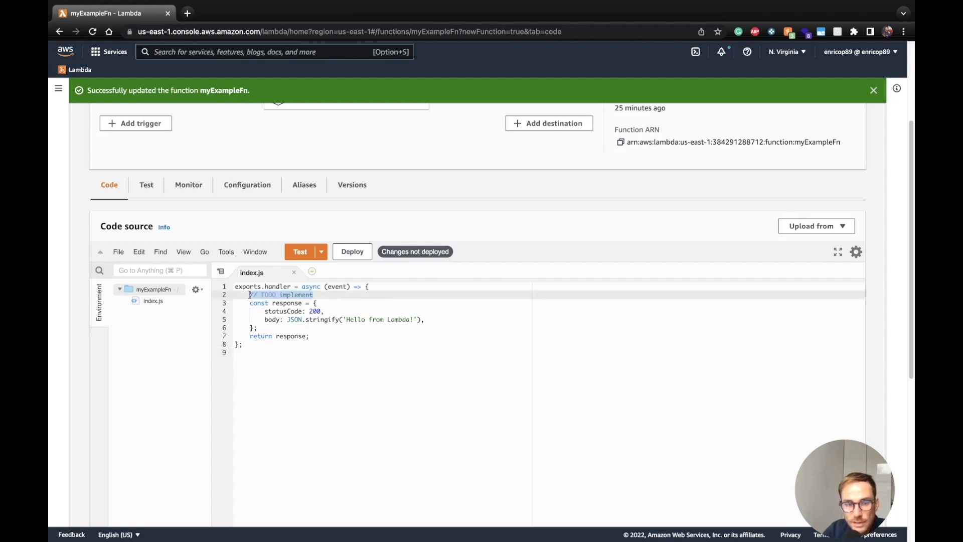
type("const")
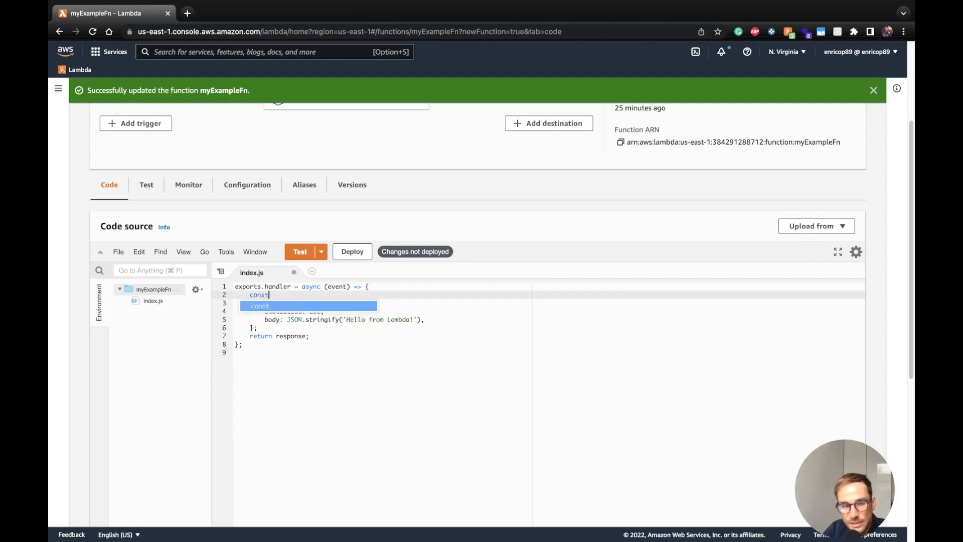
type("toR")
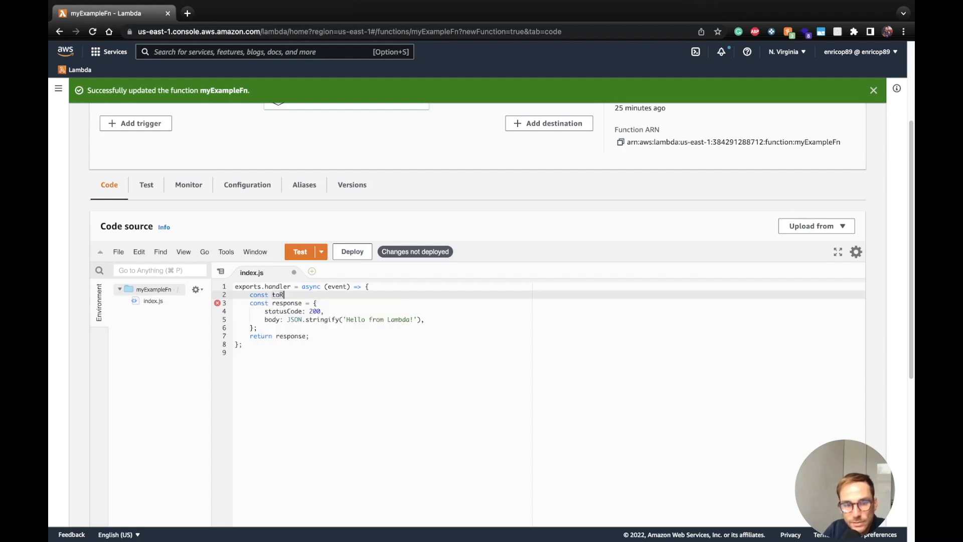
type("eturn =")
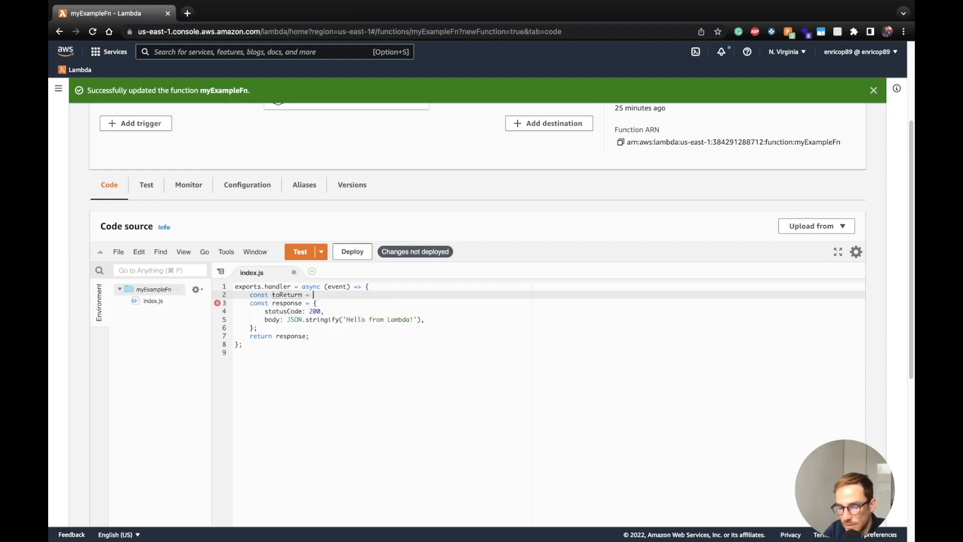
type("\"Hello\"")
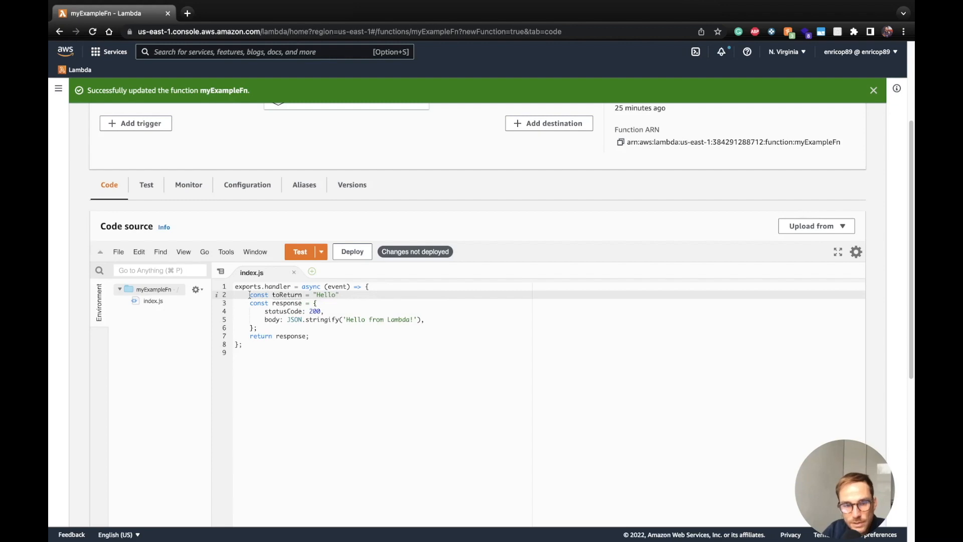
double_click(287, 294)
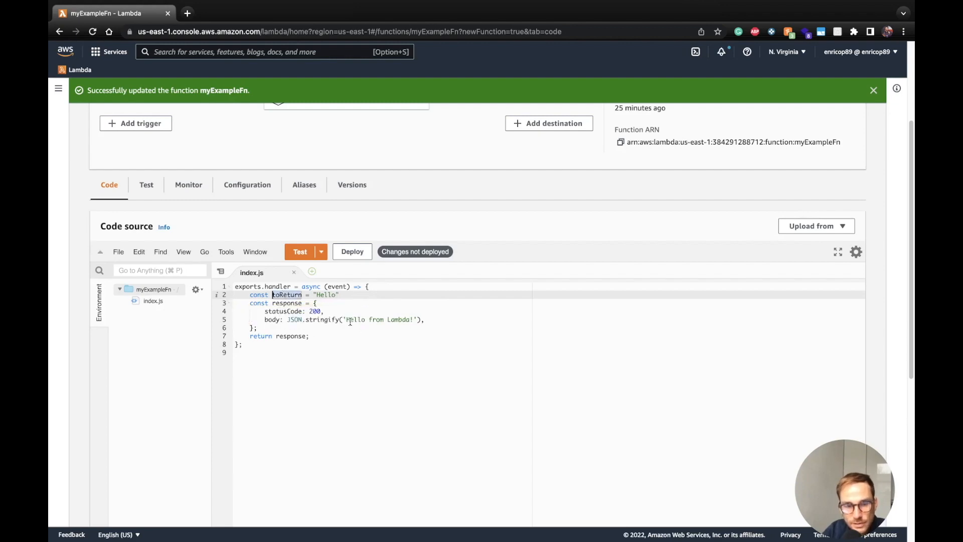
type("toReturn")
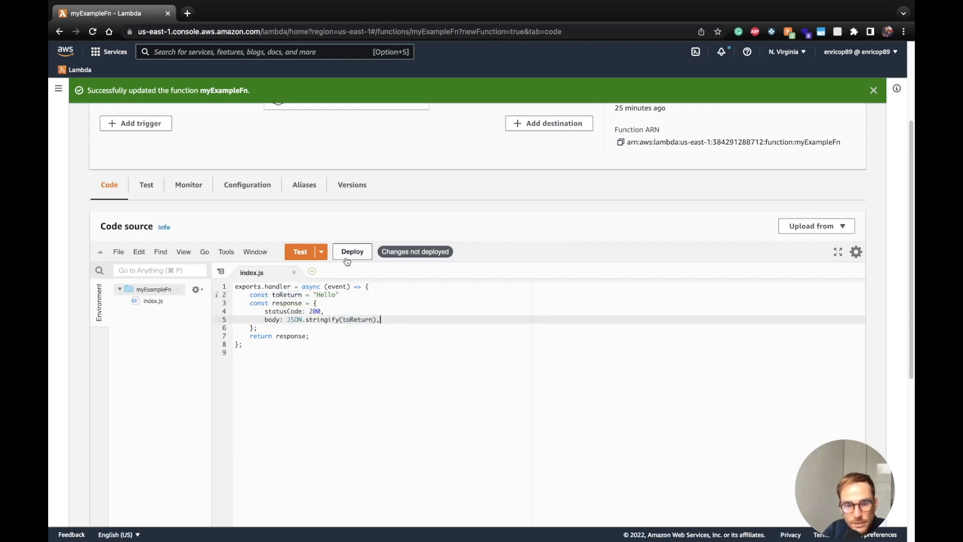
left_click(300, 251)
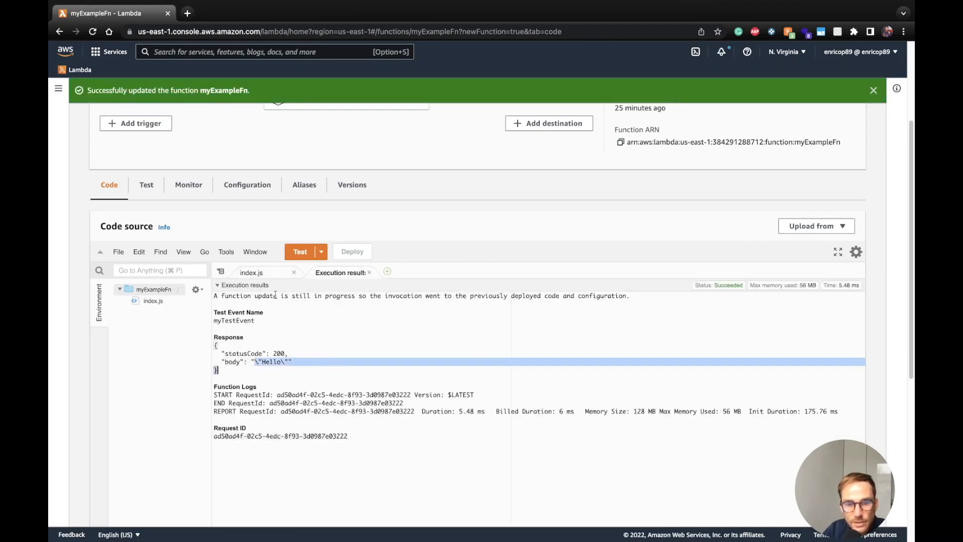
left_click(252, 273)
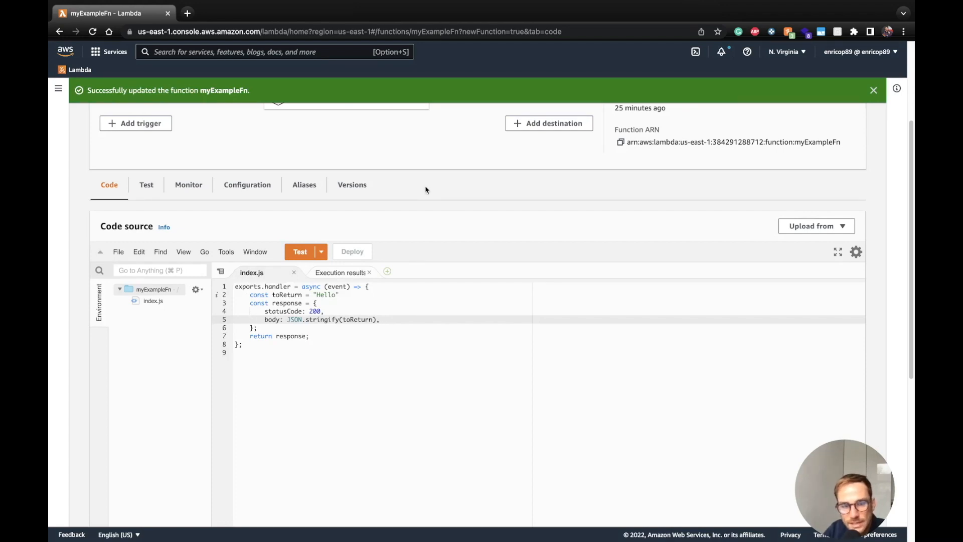
mouse_move(292, 204)
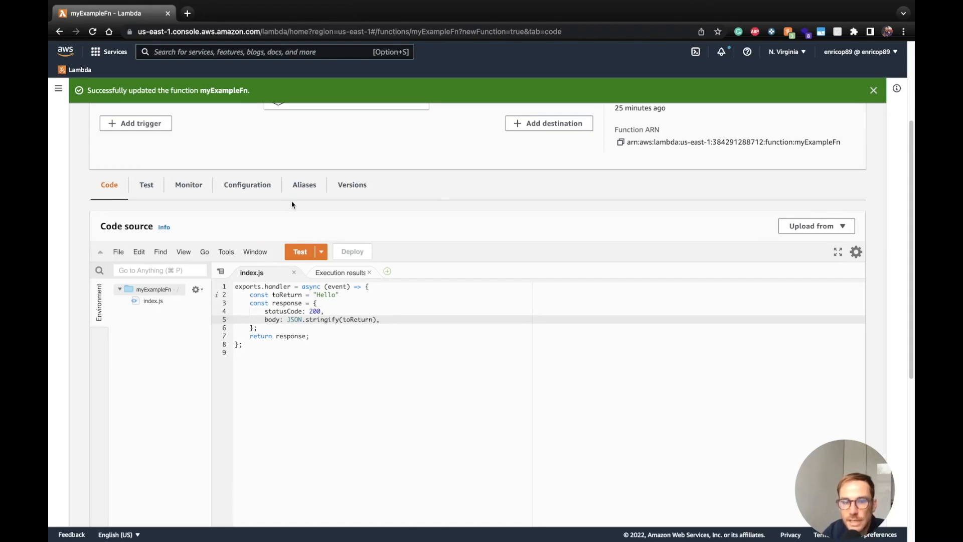
mouse_move(361, 213)
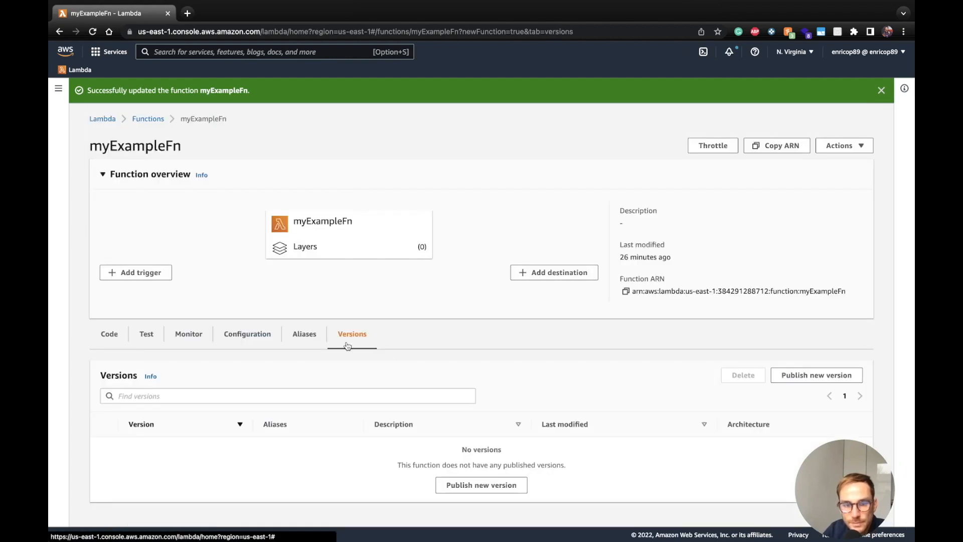
- Publish version 1 of myExampleFn with the description 'First version of lambda'
left_click(481, 486)
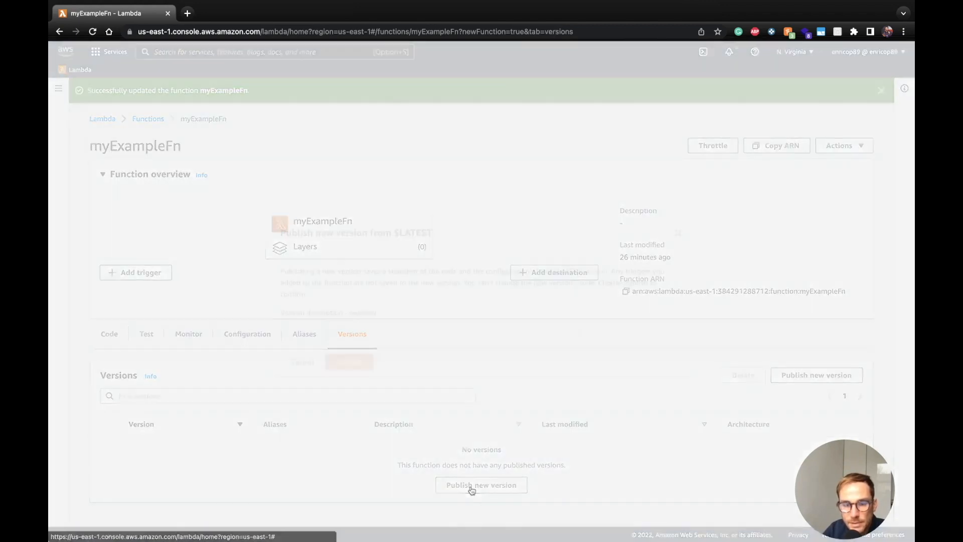
left_click(481, 485)
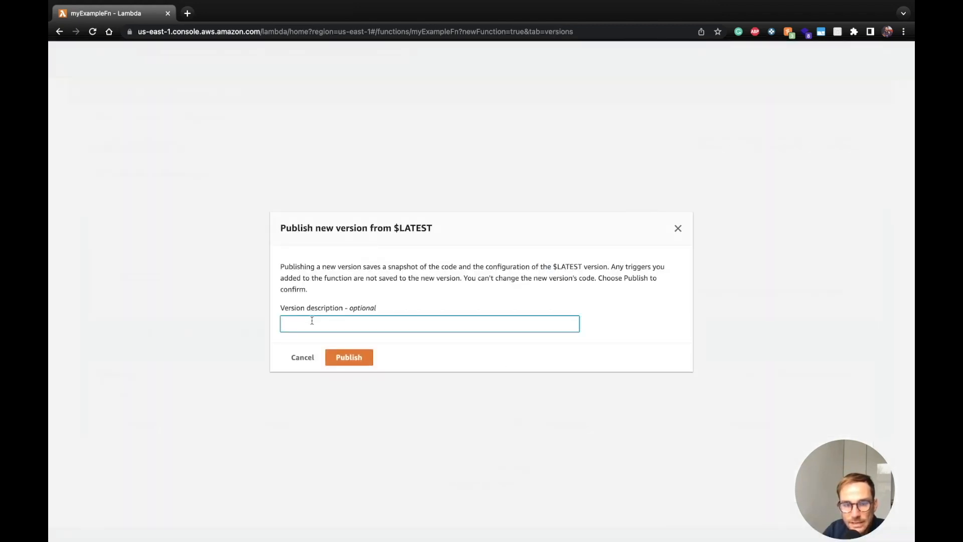
type("First version of lam")
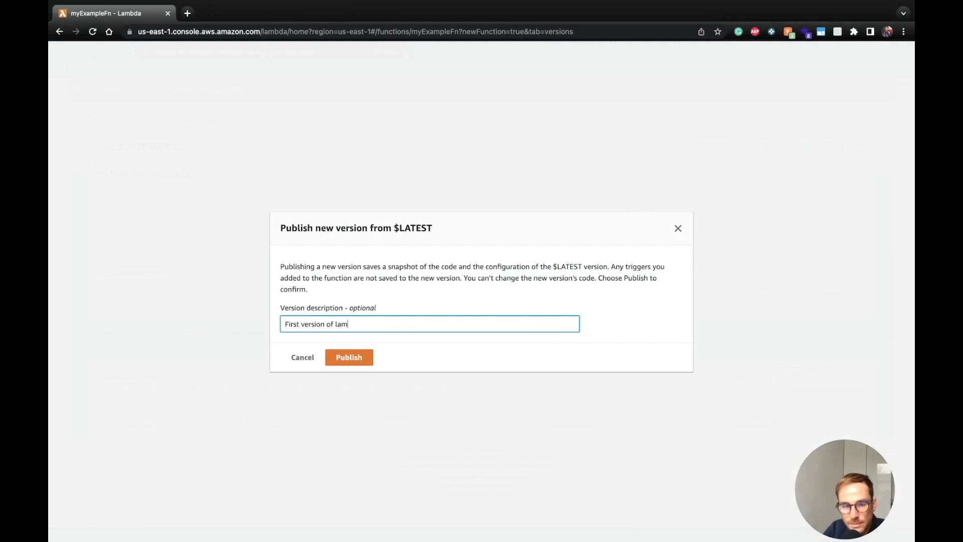
type("bda")
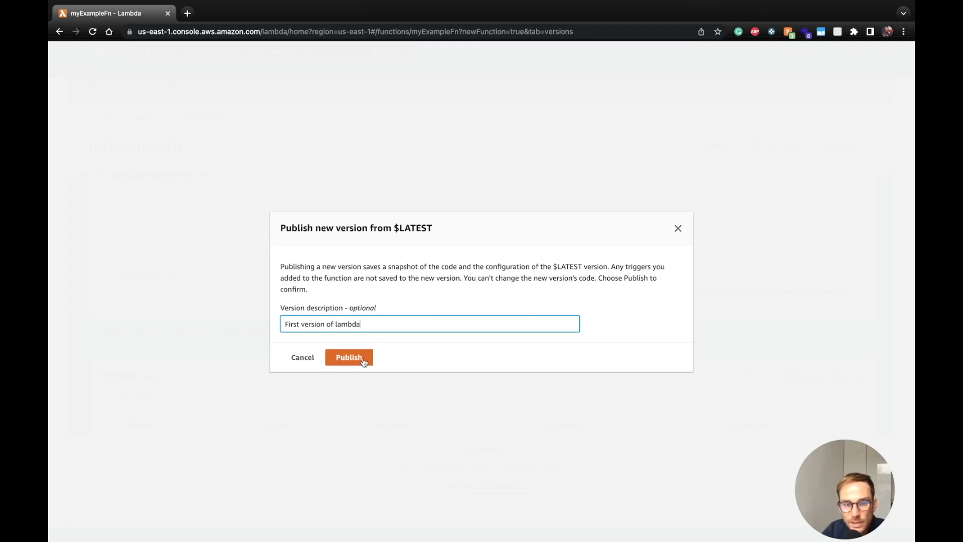
left_click(348, 357)
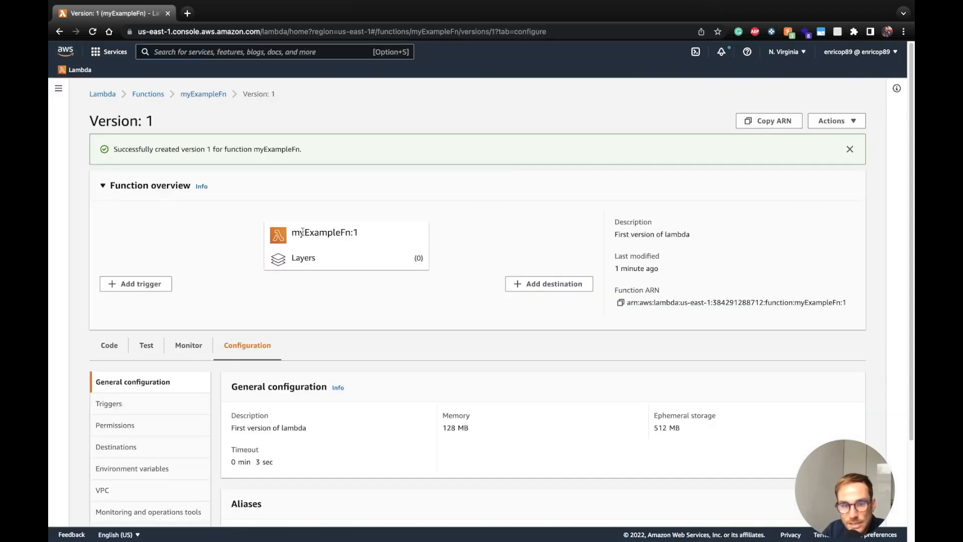
mouse_move(360, 235)
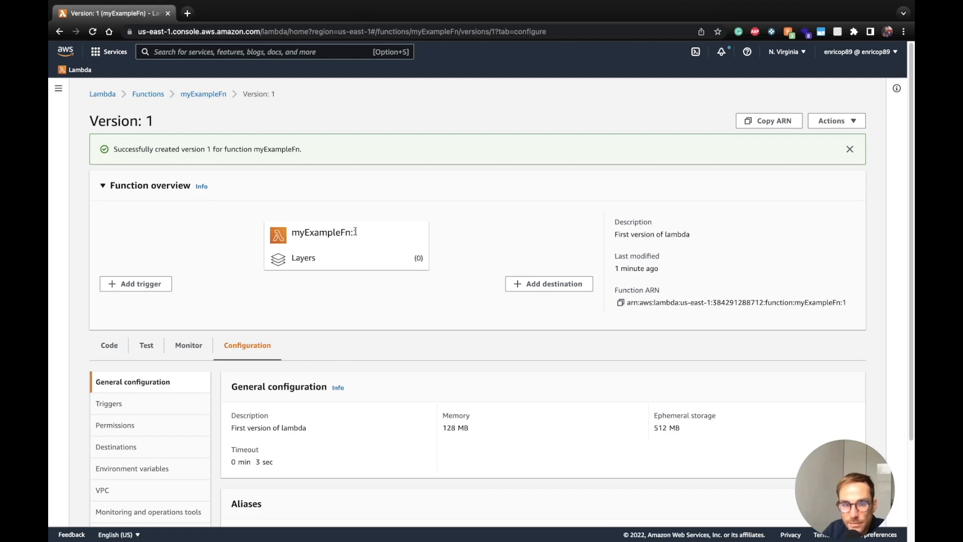
- Review version 1's read-only handler code returning the "Hello" body
left_click(109, 345)
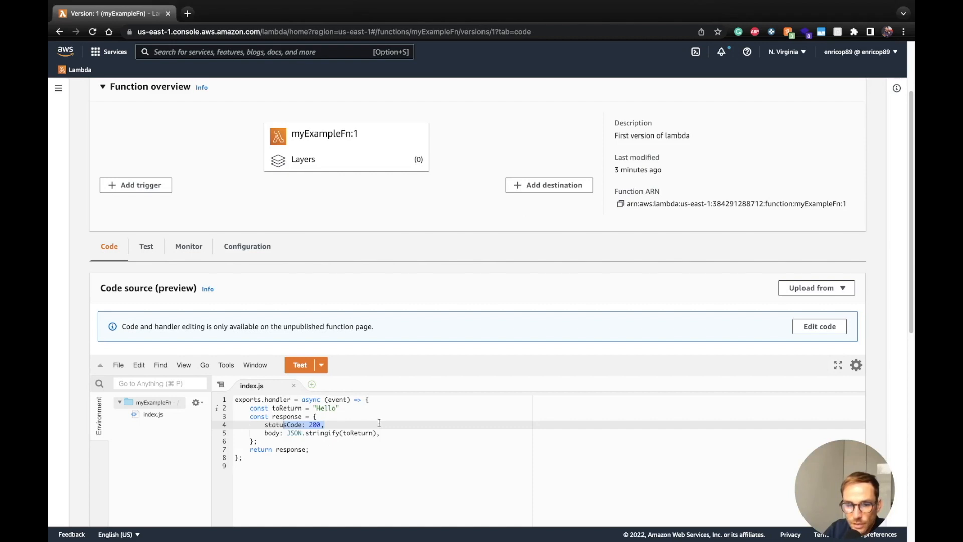
double_click(283, 424)
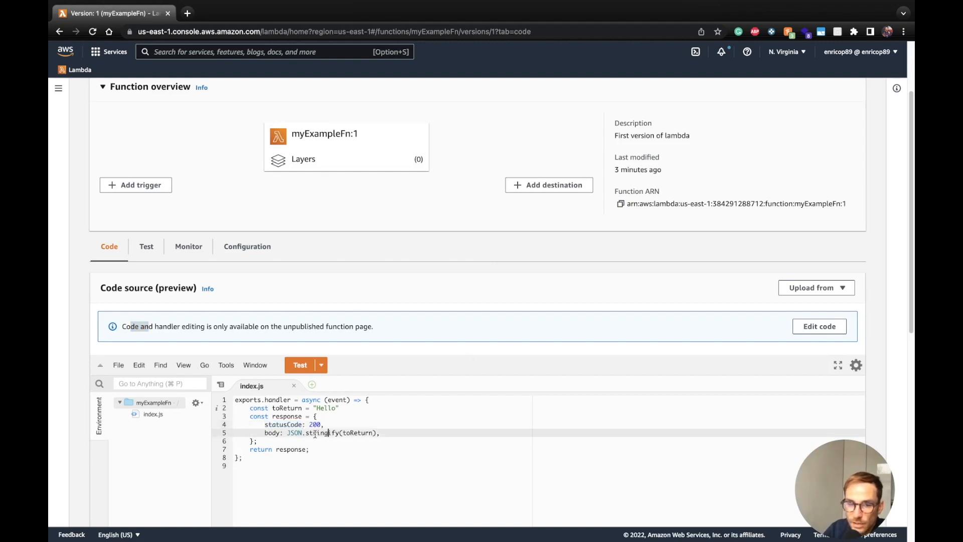
mouse_move(747, 306)
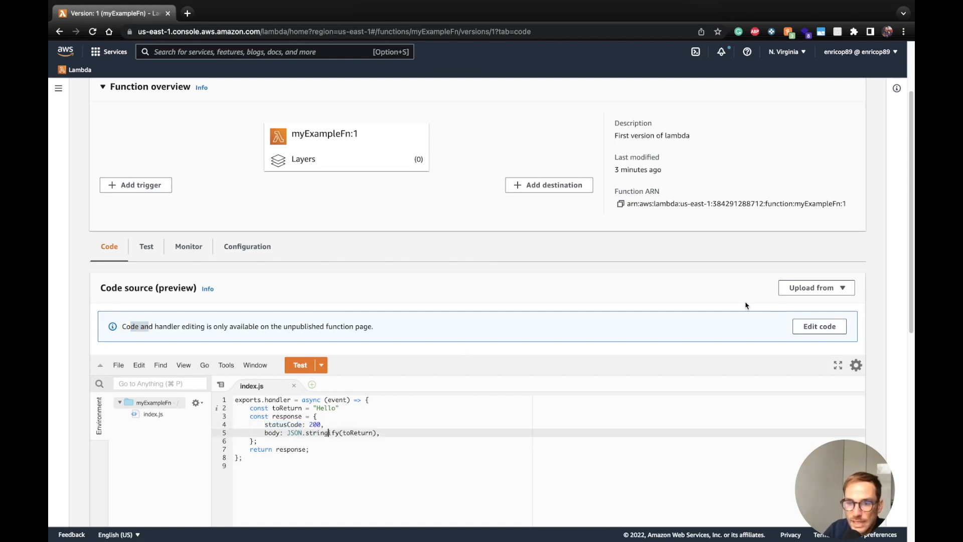
mouse_move(576, 324)
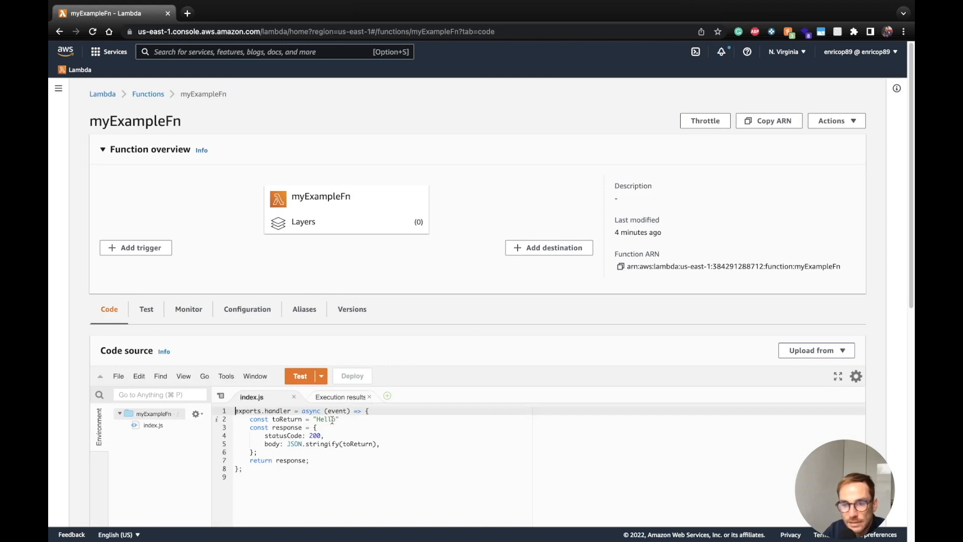
- Check the versions list, then go back to myExampleFn's editable handler code
left_click(351, 309)
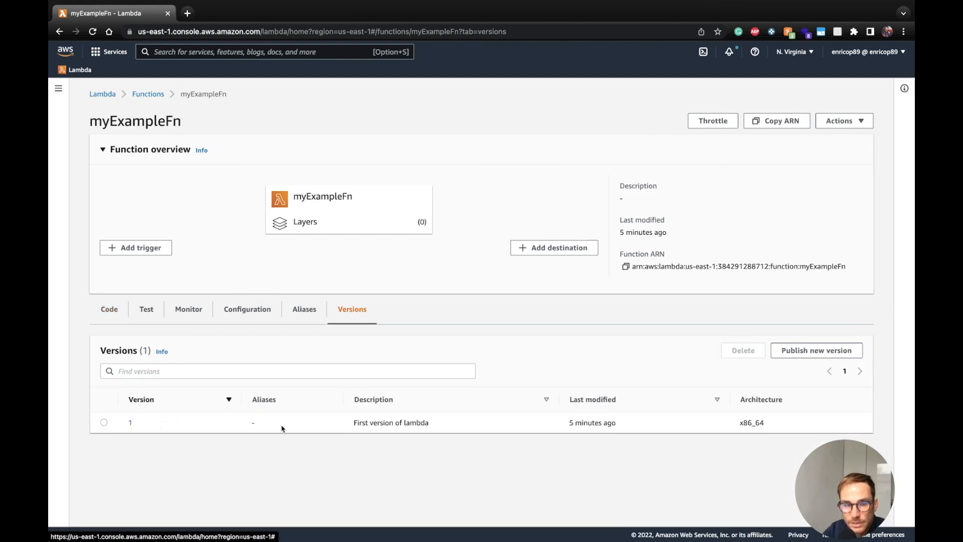
left_click(109, 309)
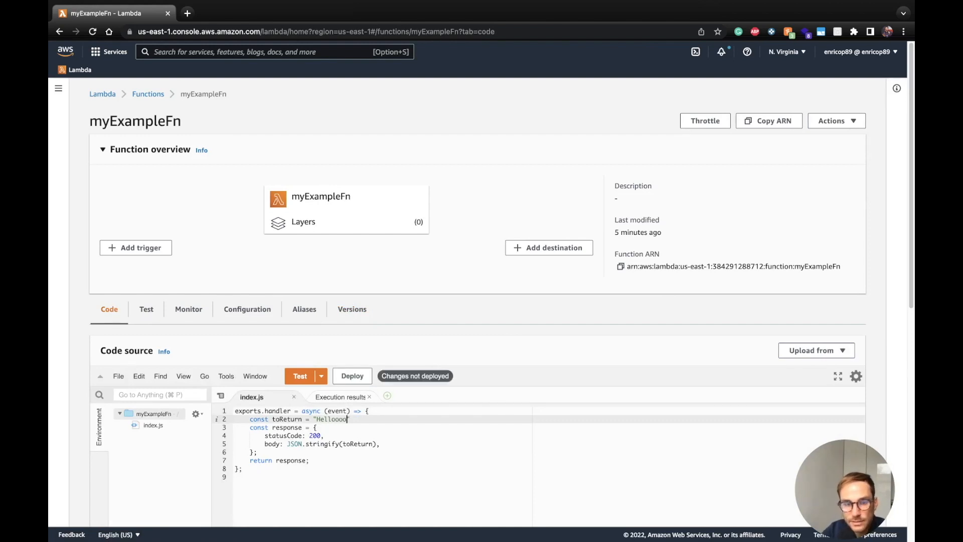
scroll("down", 3)
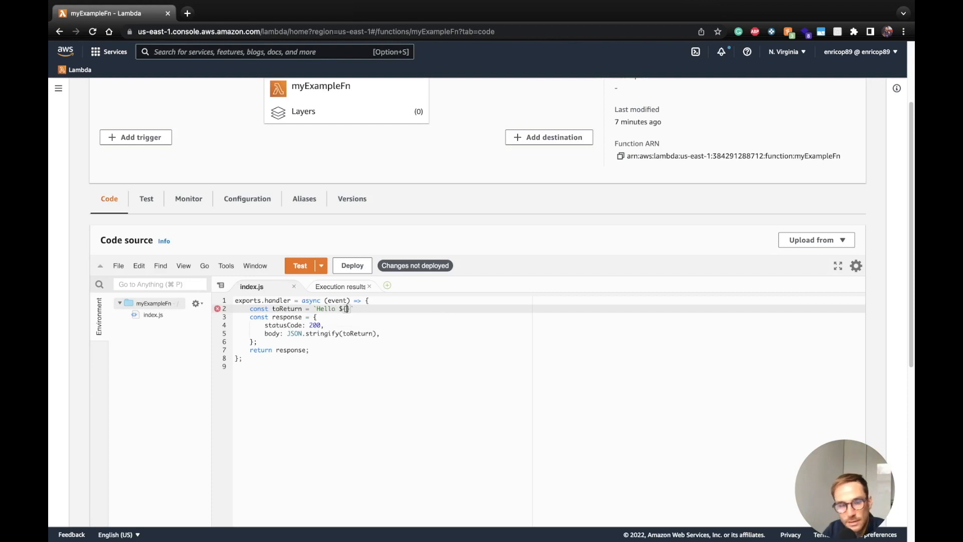
- Change the greeting to the template string "Hello ${new Date().getTime()}"
type("new")
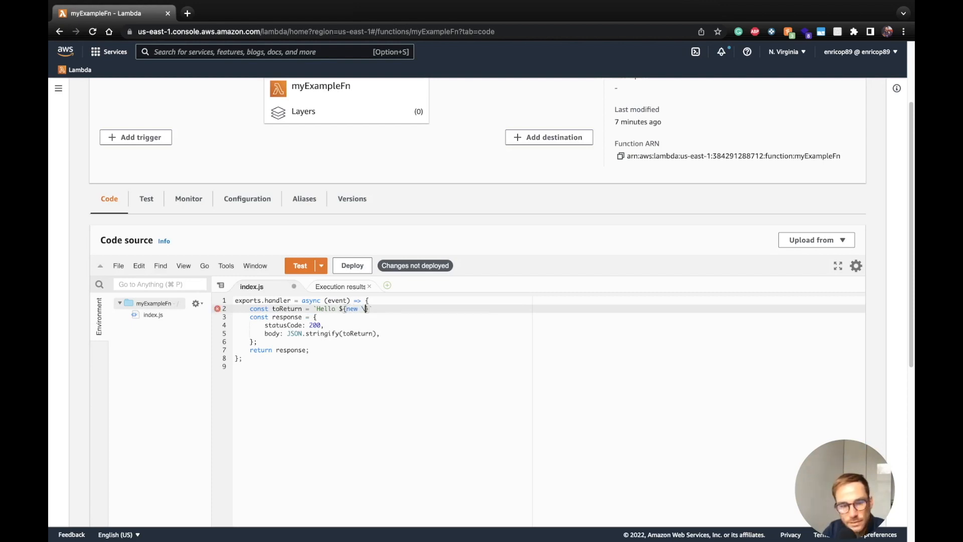
type("Date()}")
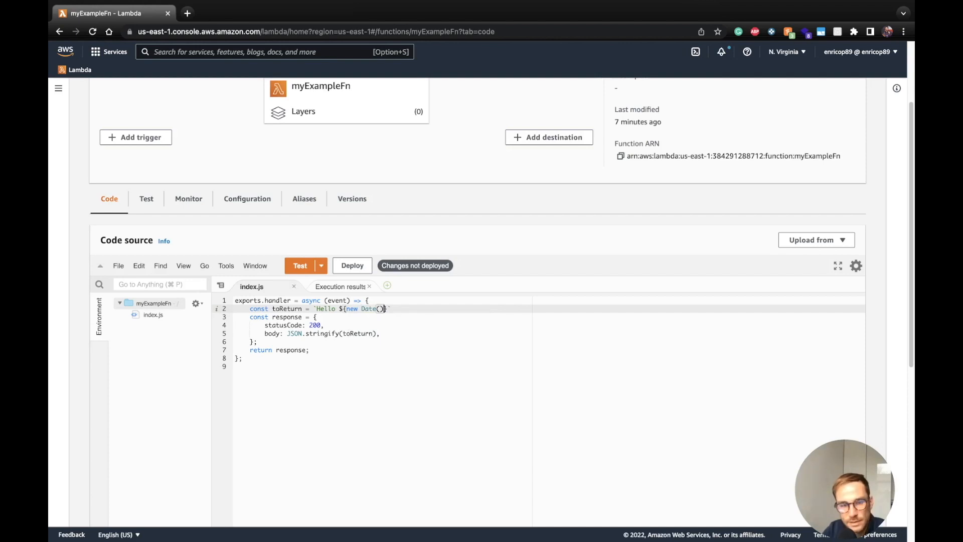
type(".get")
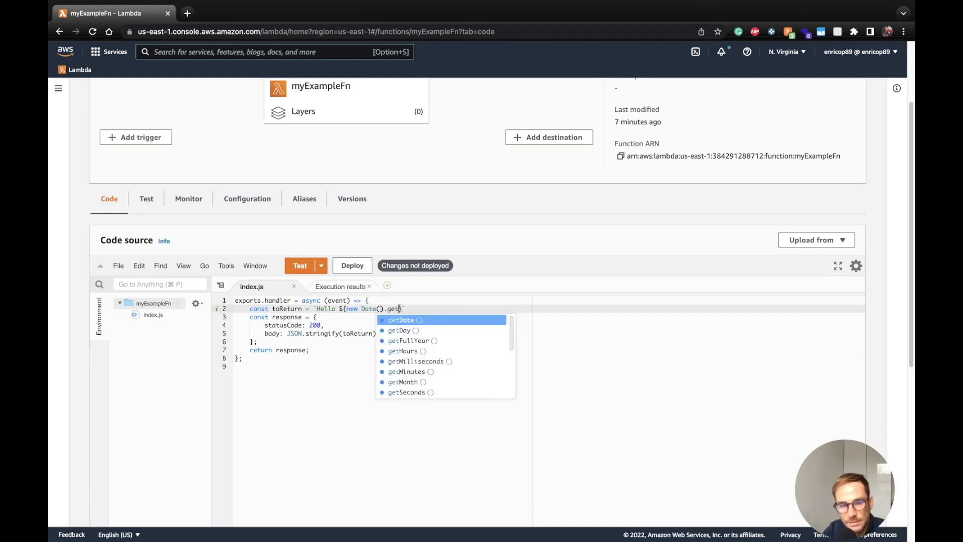
type("Time()")
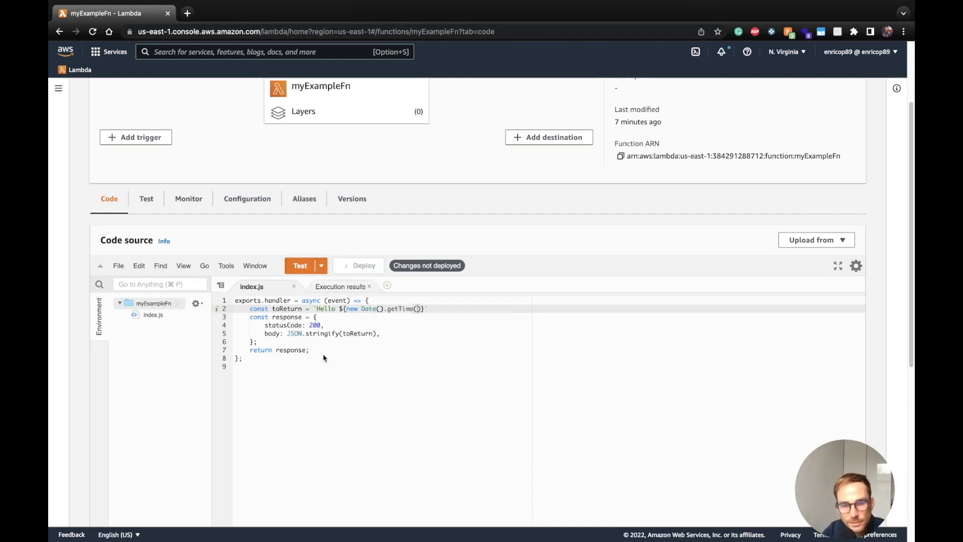
- Deploy and test the timestamped handler, then close the execution results
left_click(300, 265)
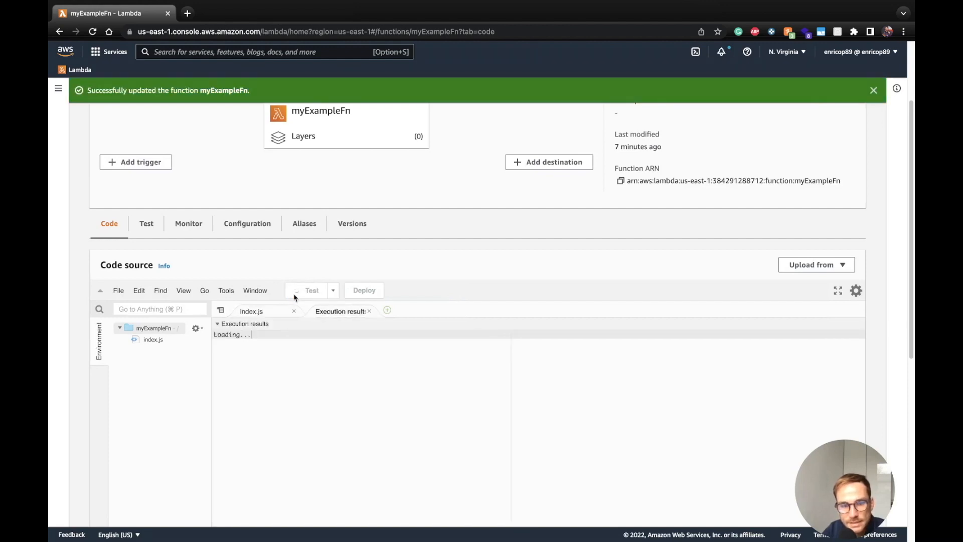
left_click(300, 290)
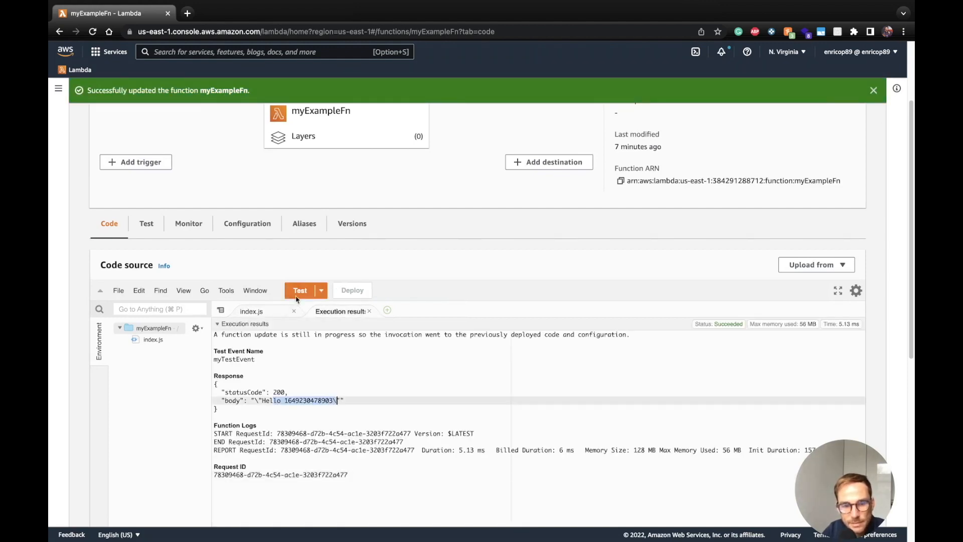
left_click(300, 290)
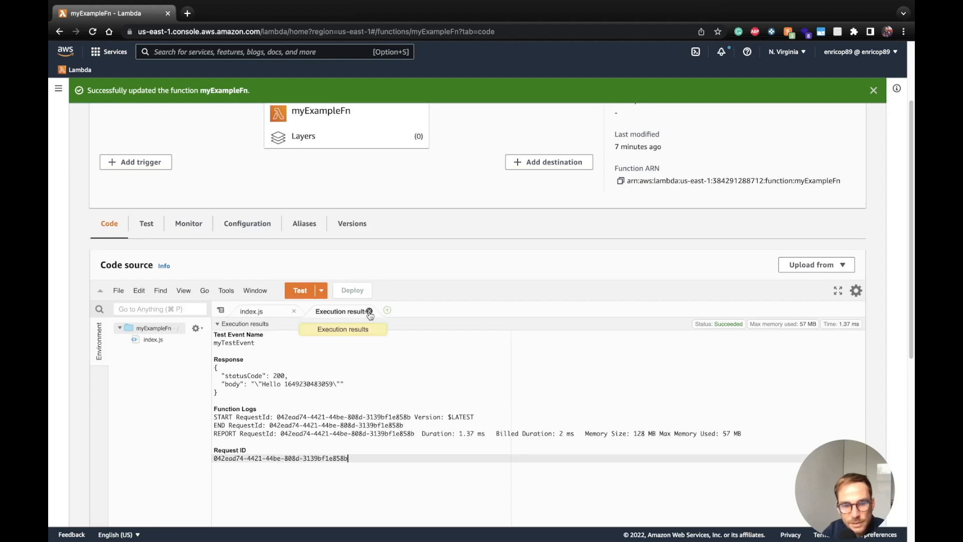
left_click(370, 311)
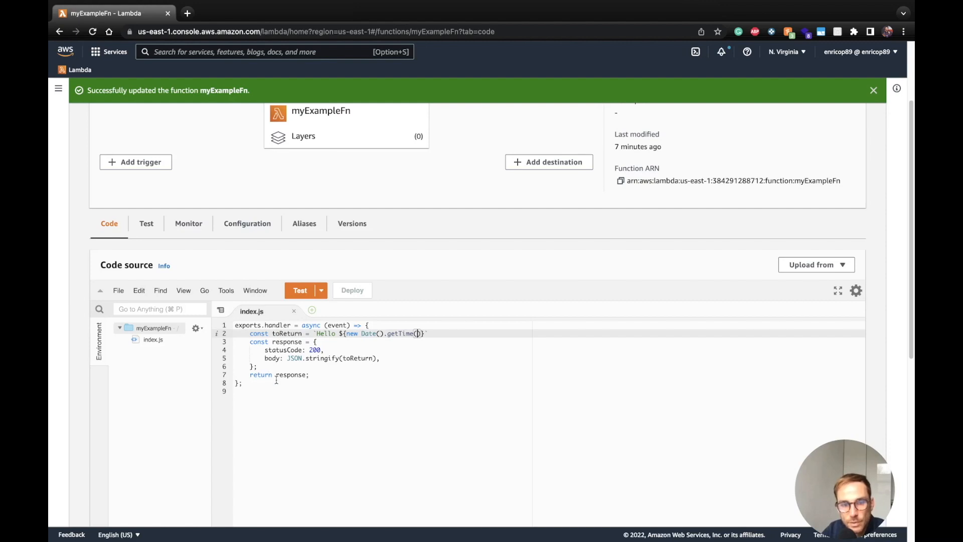
mouse_move(352, 223)
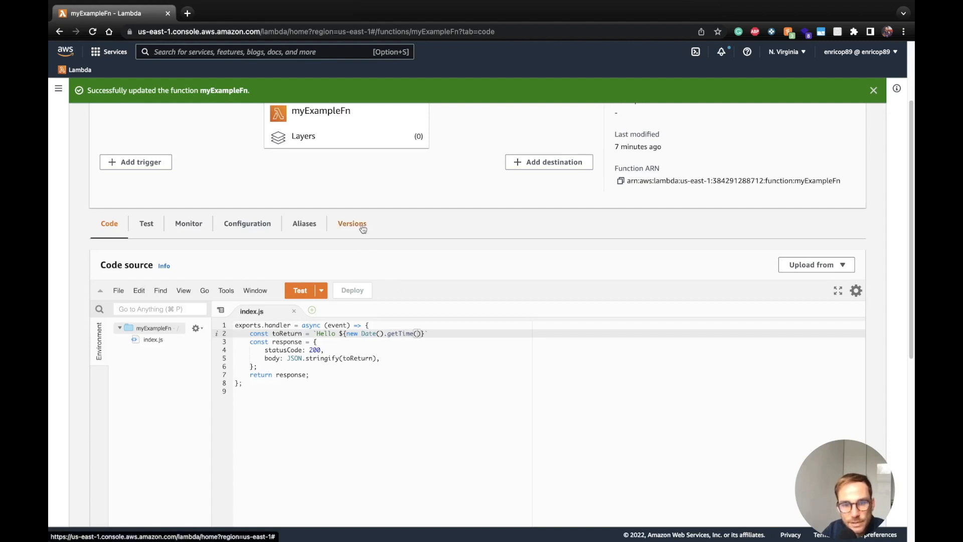
- Publish version 2 of myExampleFn with the description 'getTime version'
left_click(352, 224)
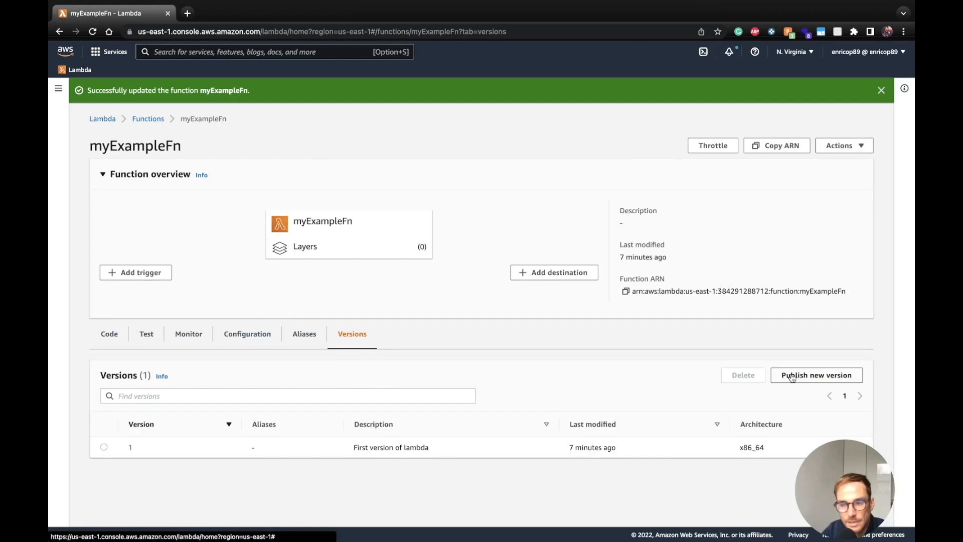
mouse_move(104, 337)
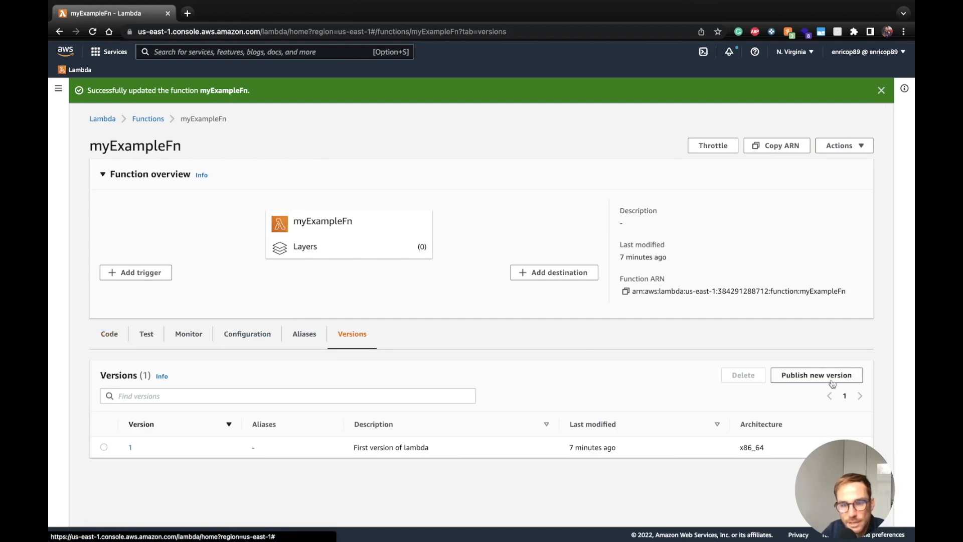
left_click(817, 376)
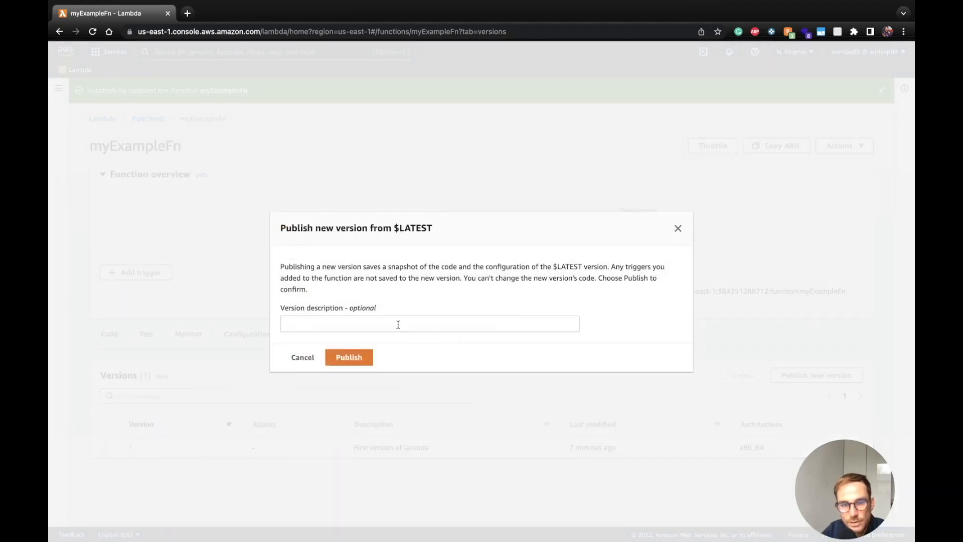
type("geT")
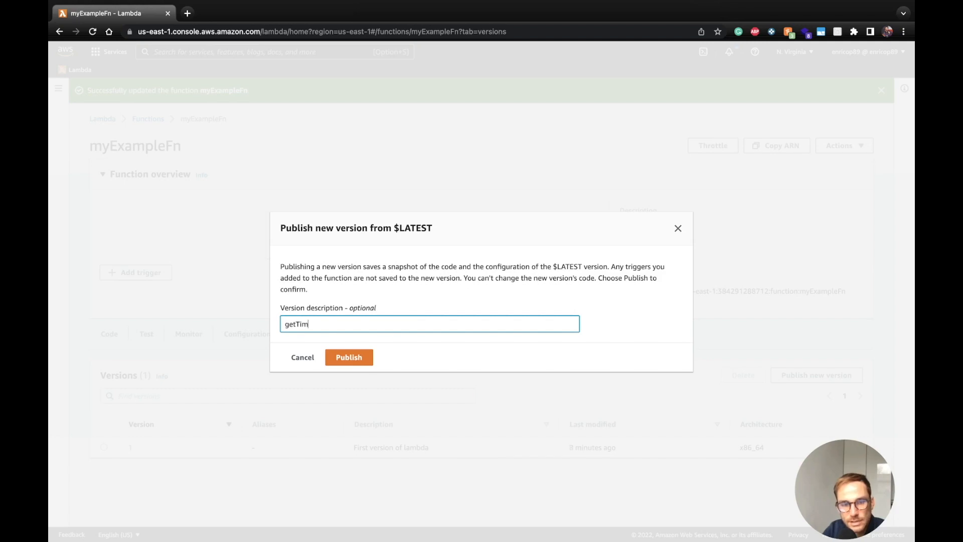
type("e")
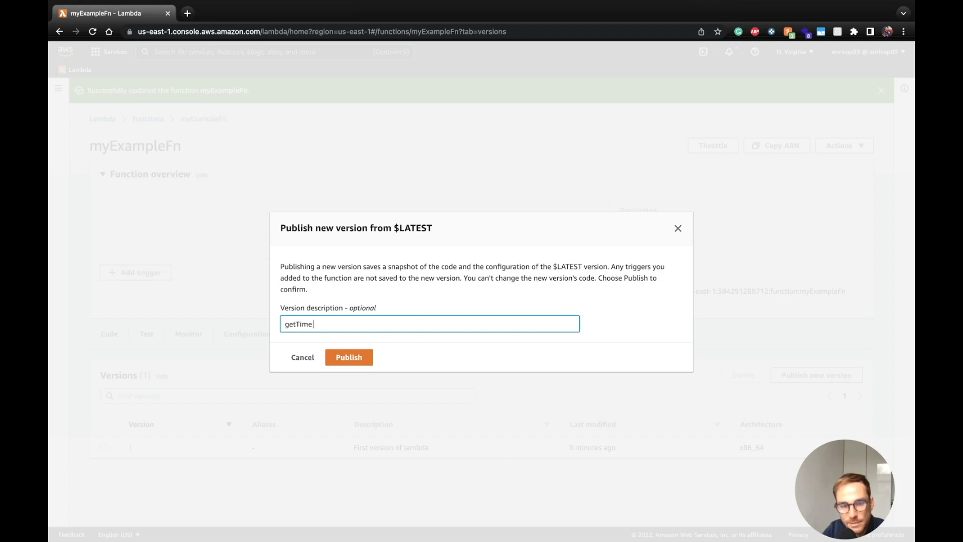
type("version")
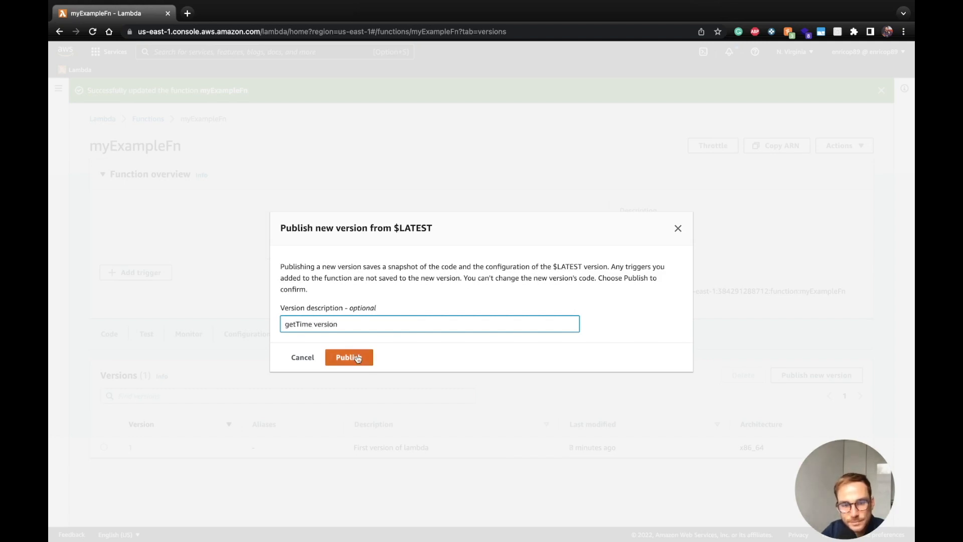
left_click(349, 357)
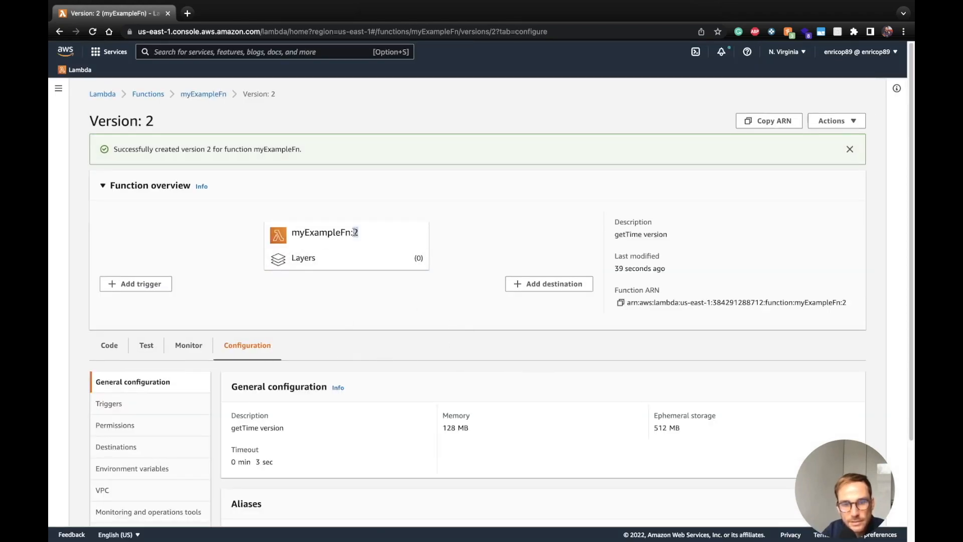
- Run a successful test on version 2, then view its read-only code
left_click(146, 345)
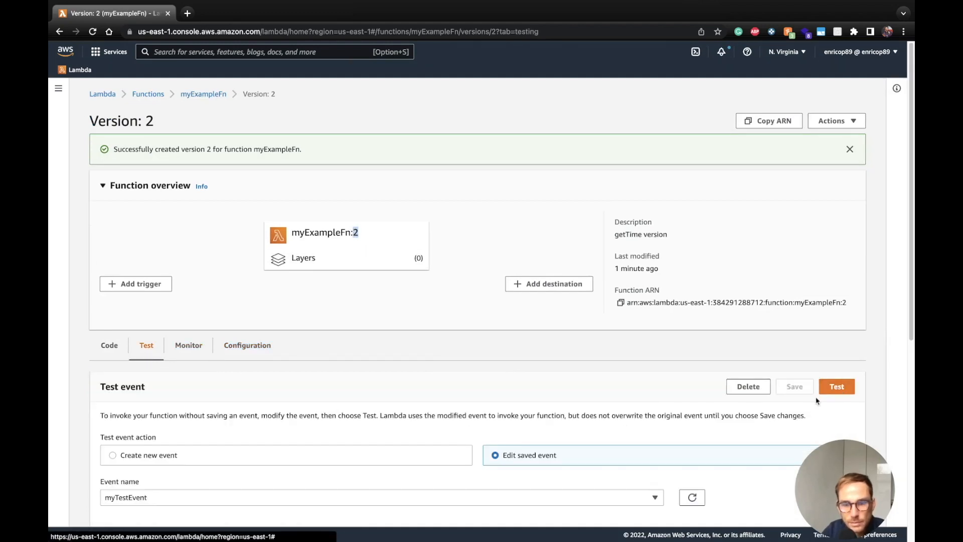
left_click(837, 386)
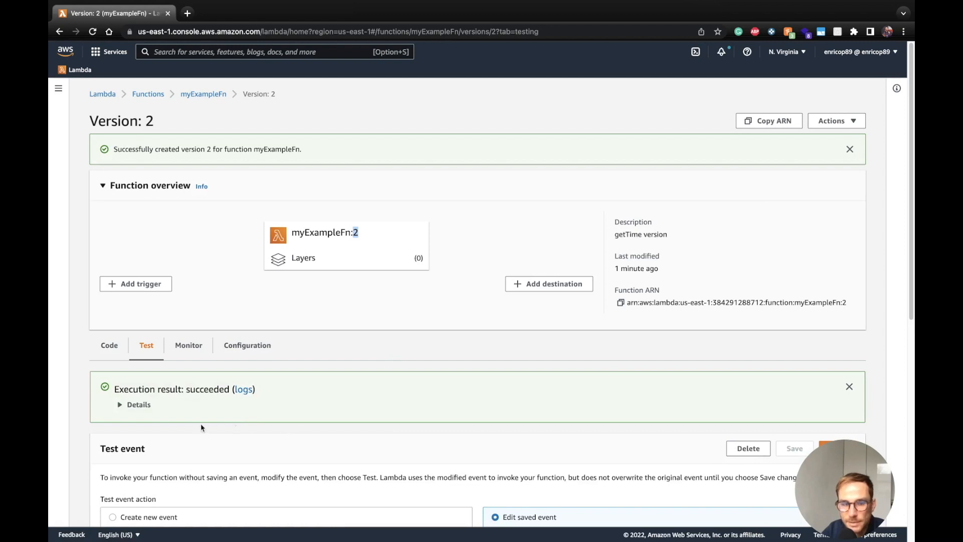
left_click(109, 346)
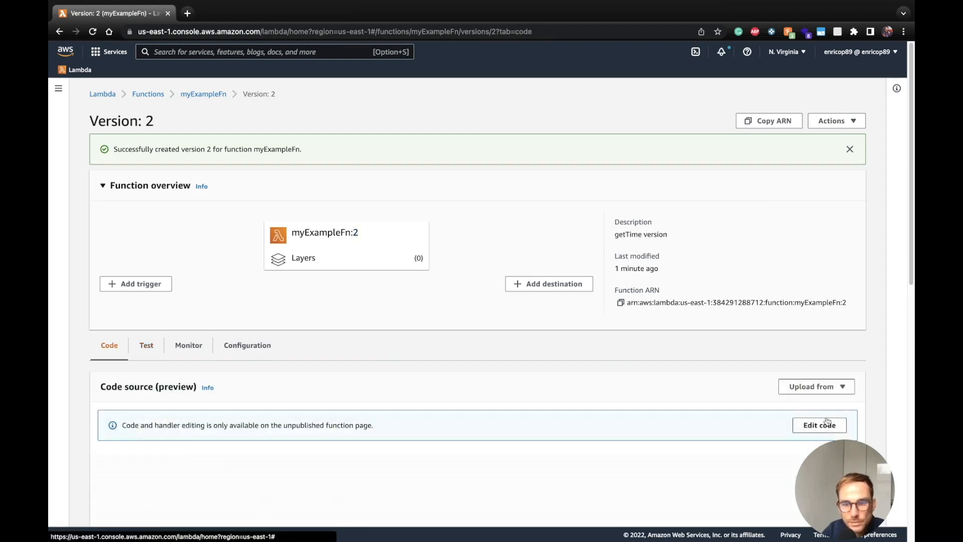
- Return to myExampleFn's Versions tab listing version 2 and version 1
left_click(351, 309)
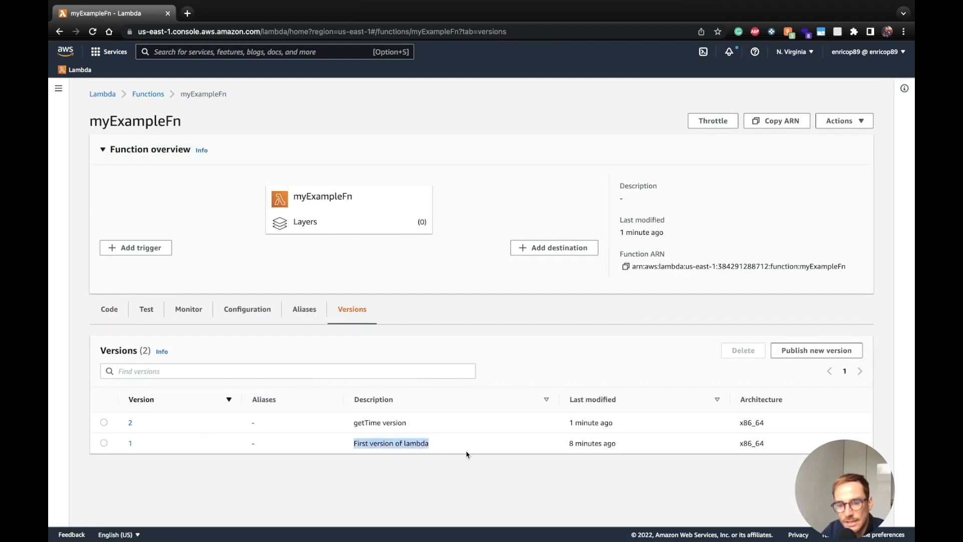
mouse_move(351, 432)
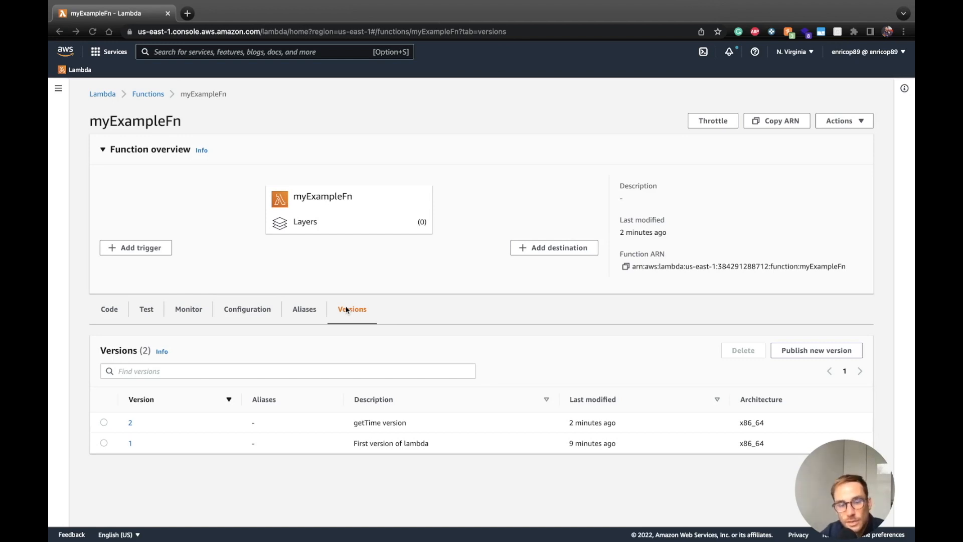
mouse_move(237, 384)
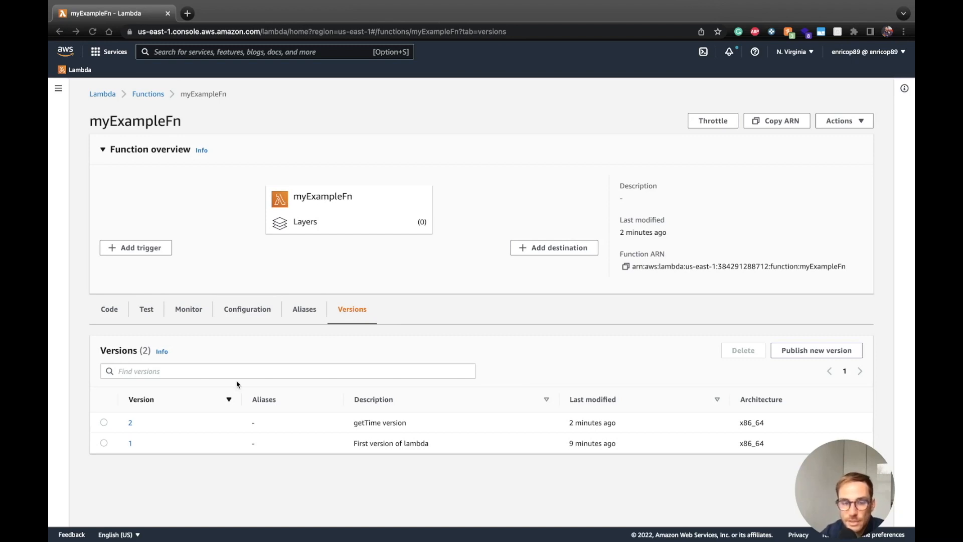
mouse_move(278, 325)
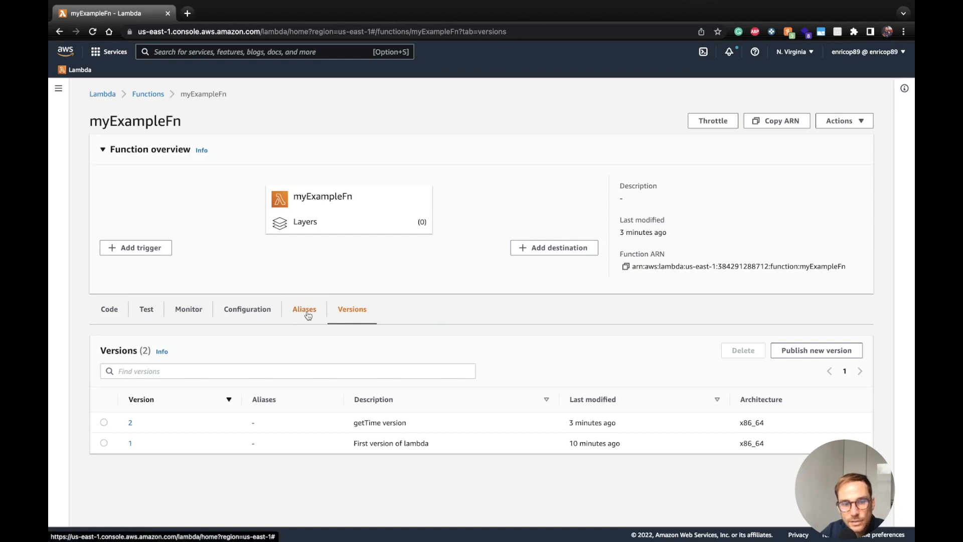
- Create a Prod alias described 'prod alias' that points to version 2
left_click(304, 309)
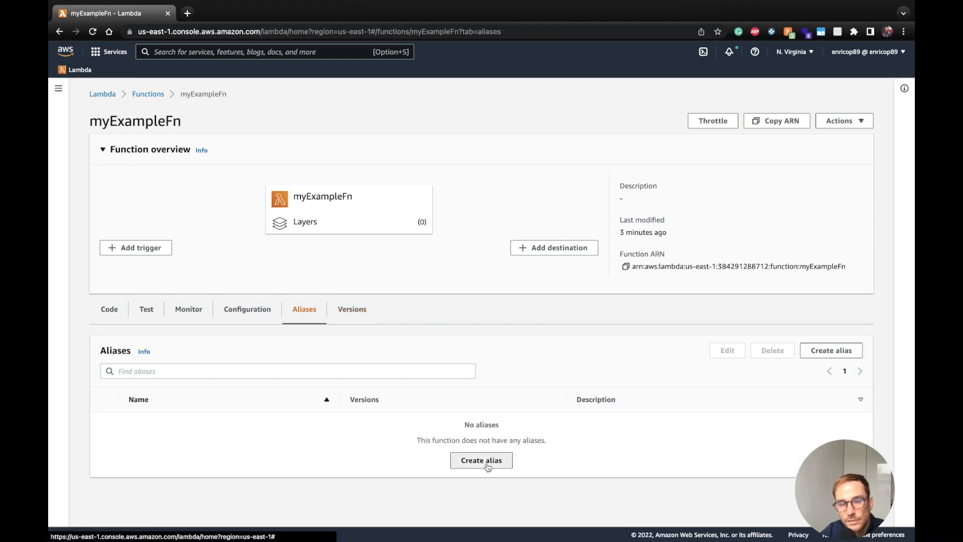
left_click(481, 460)
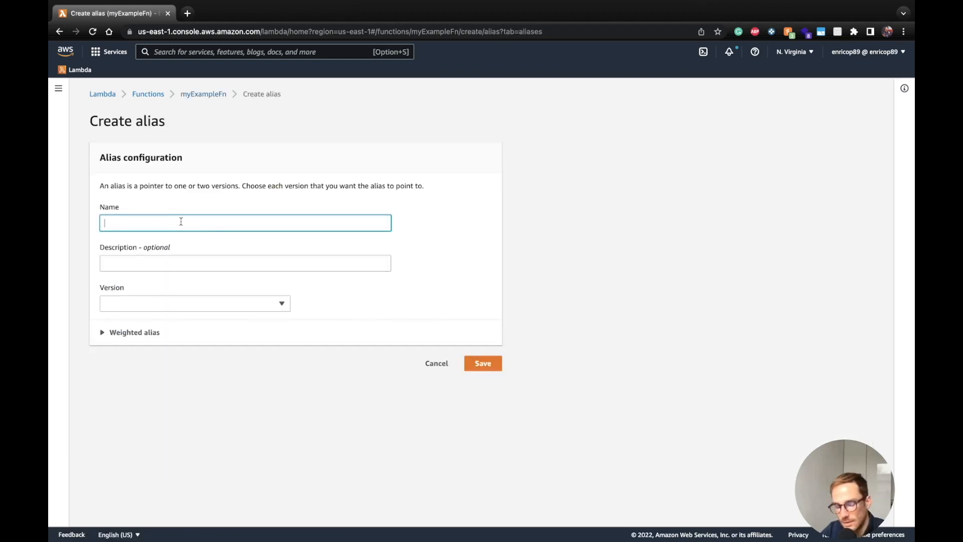
type("P")
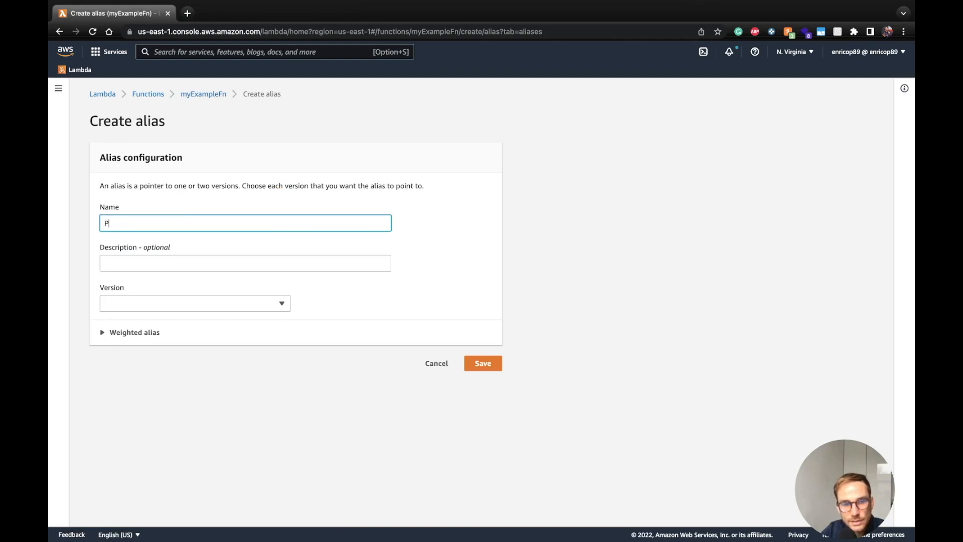
type("prod alias")
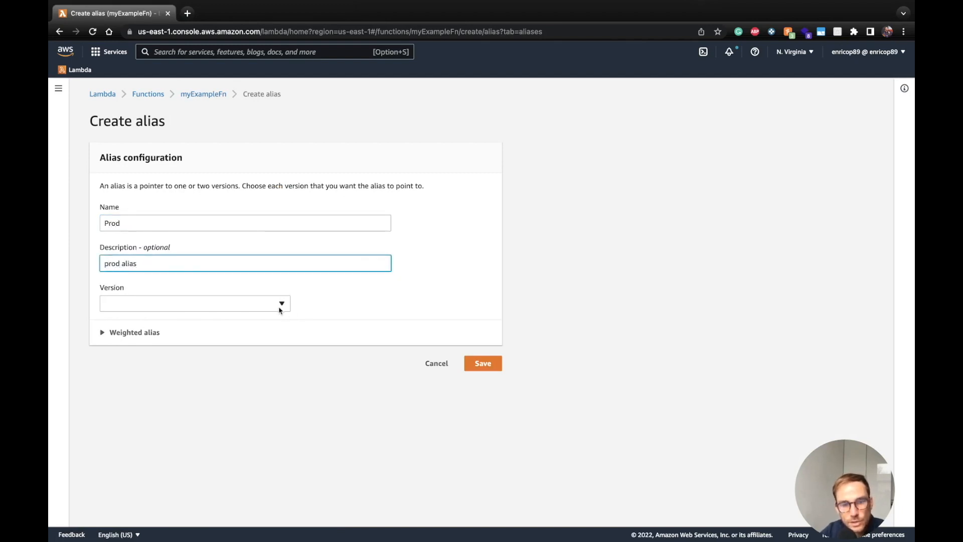
left_click(195, 303)
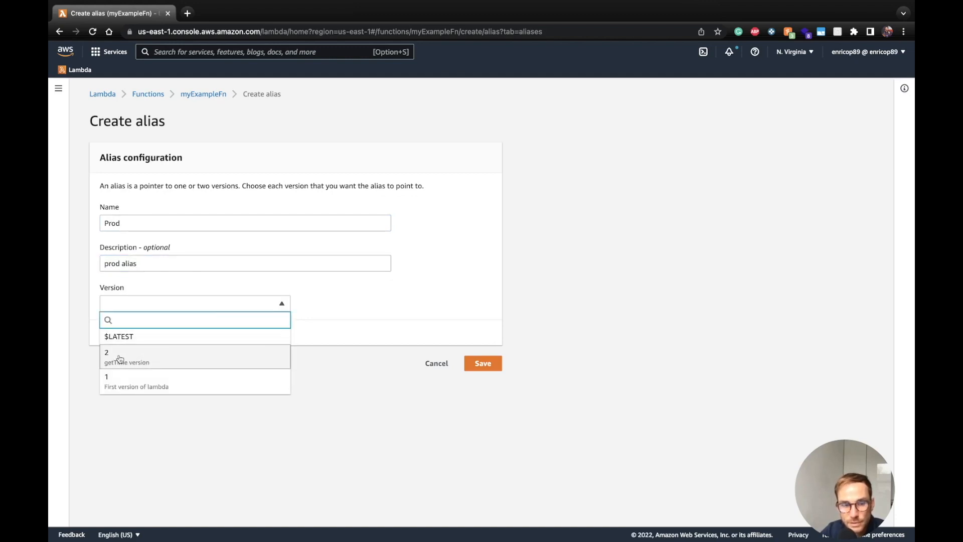
left_click(117, 356)
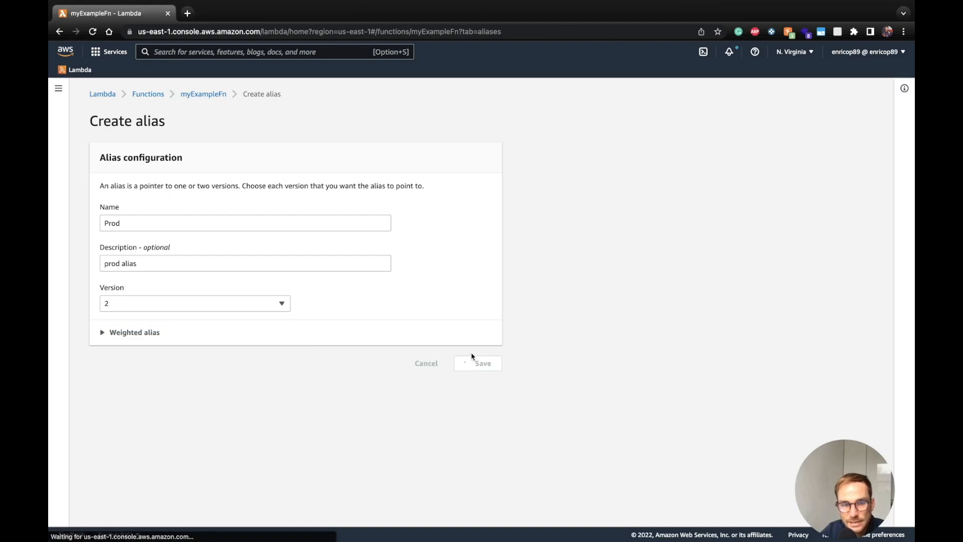
- Save the Prod alias on version 2, test it, and view the timestamped Hello response
left_click(478, 364)
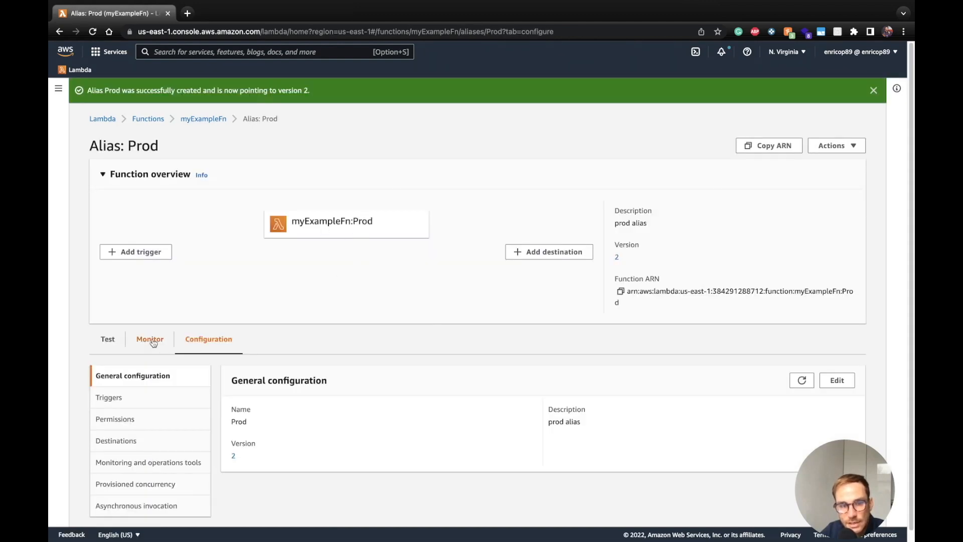
left_click(107, 339)
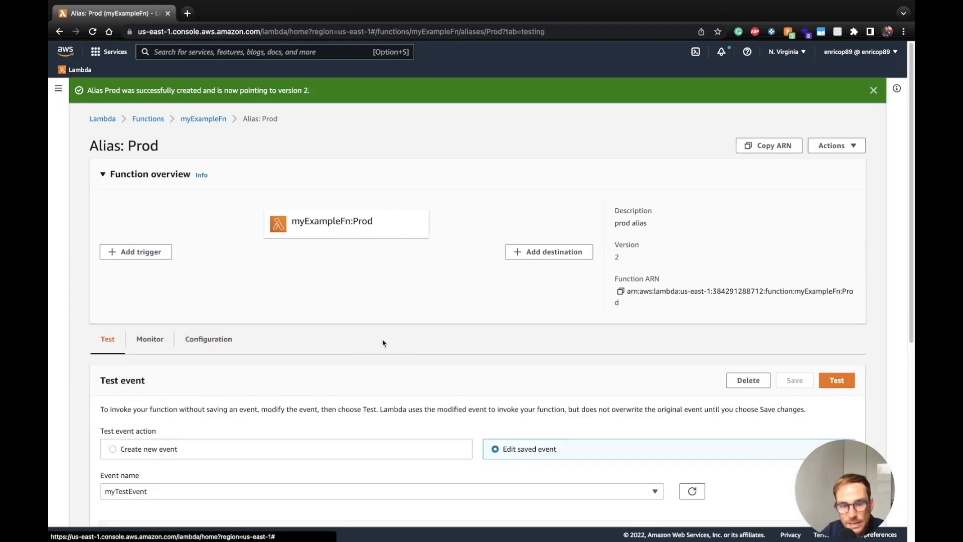
left_click(837, 380)
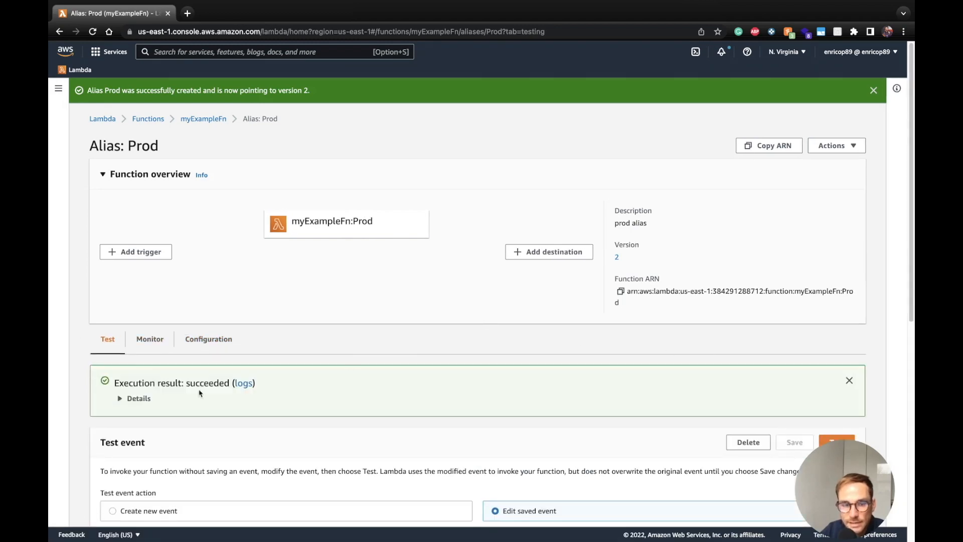
left_click(134, 398)
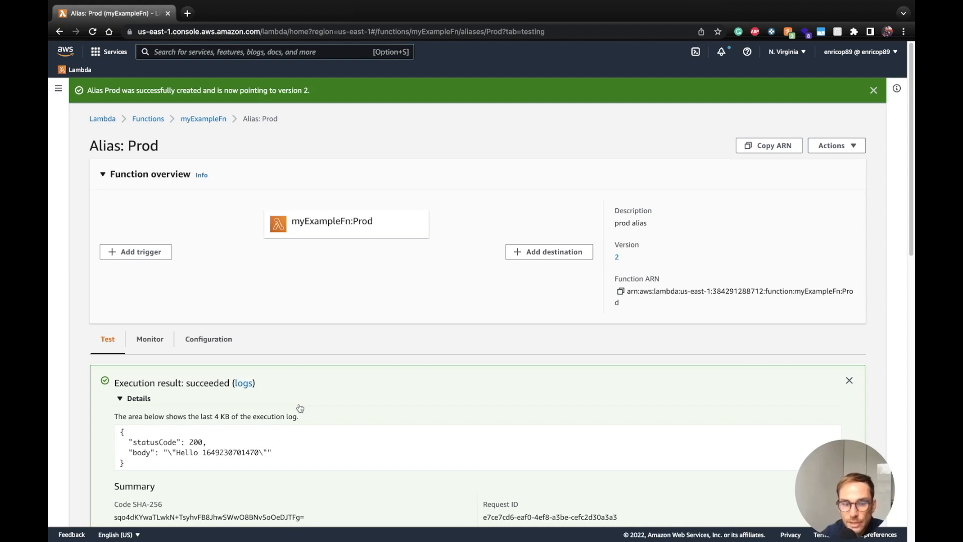
mouse_move(307, 394)
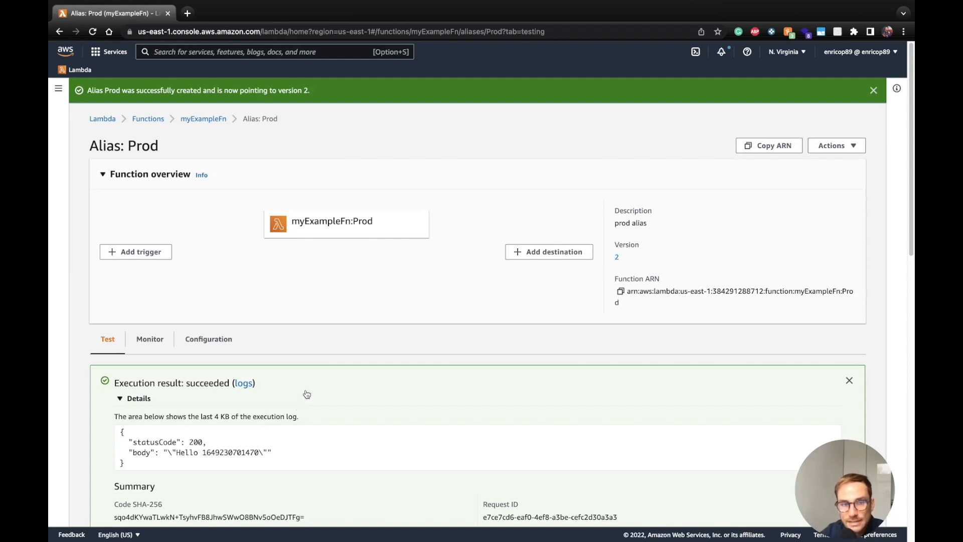
mouse_move(345, 192)
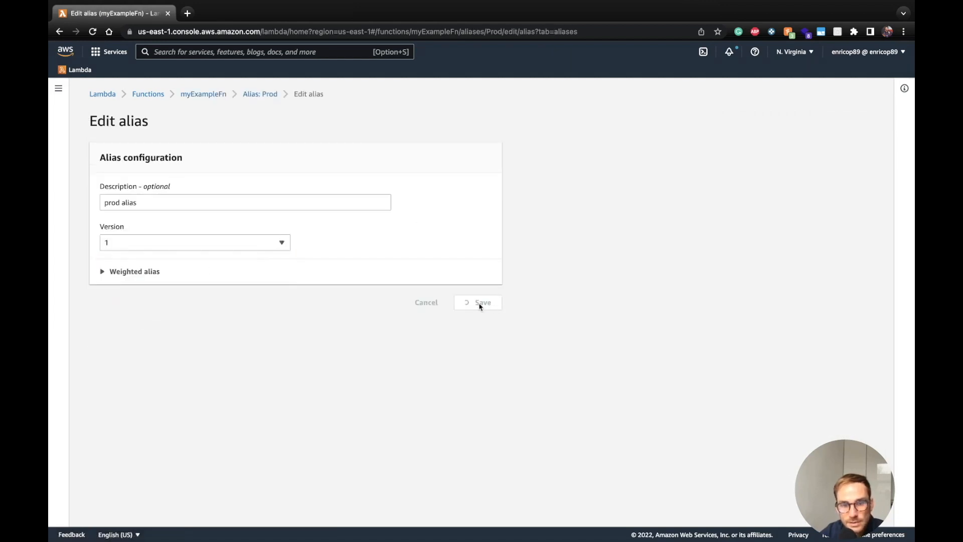
- Save Prod pointing to version 1, then test it for a plain Hello response
left_click(478, 302)
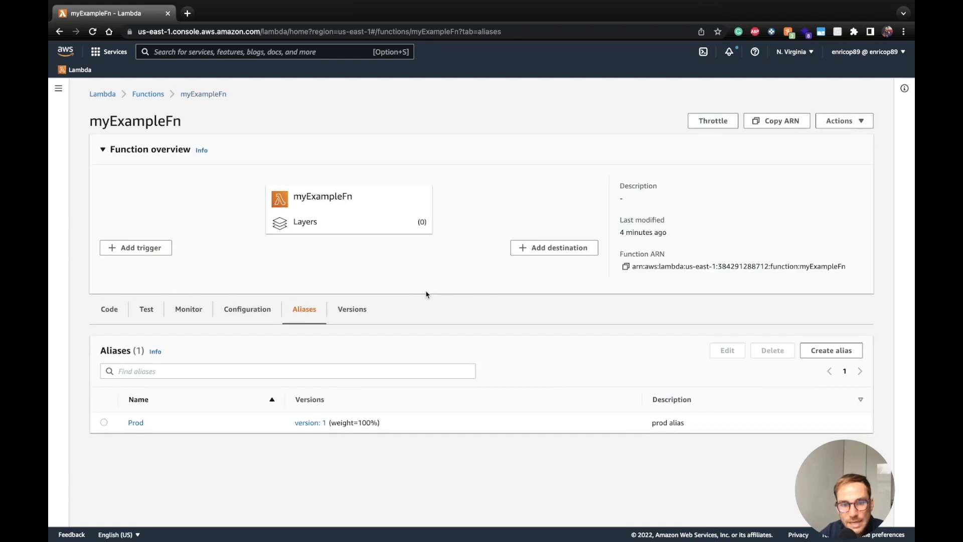
mouse_move(178, 412)
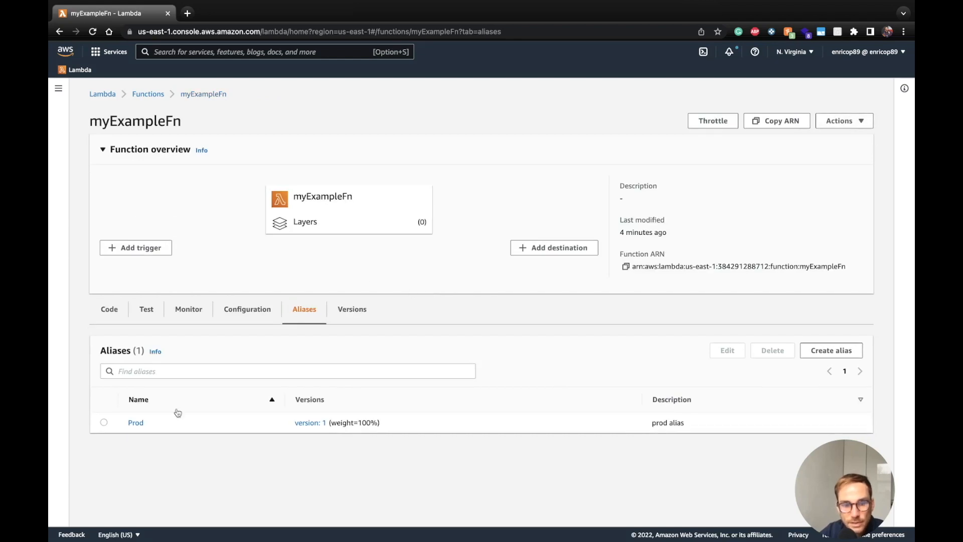
left_click(135, 423)
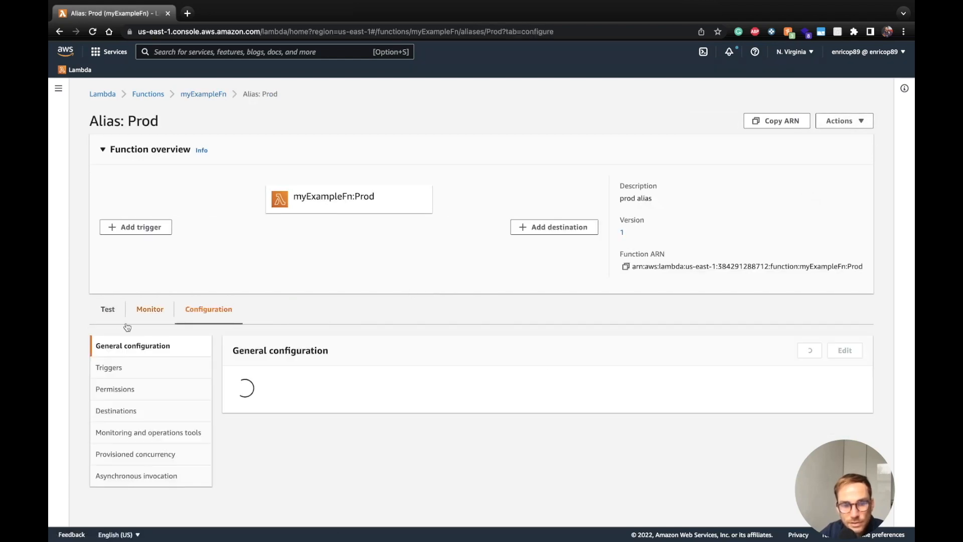
left_click(108, 309)
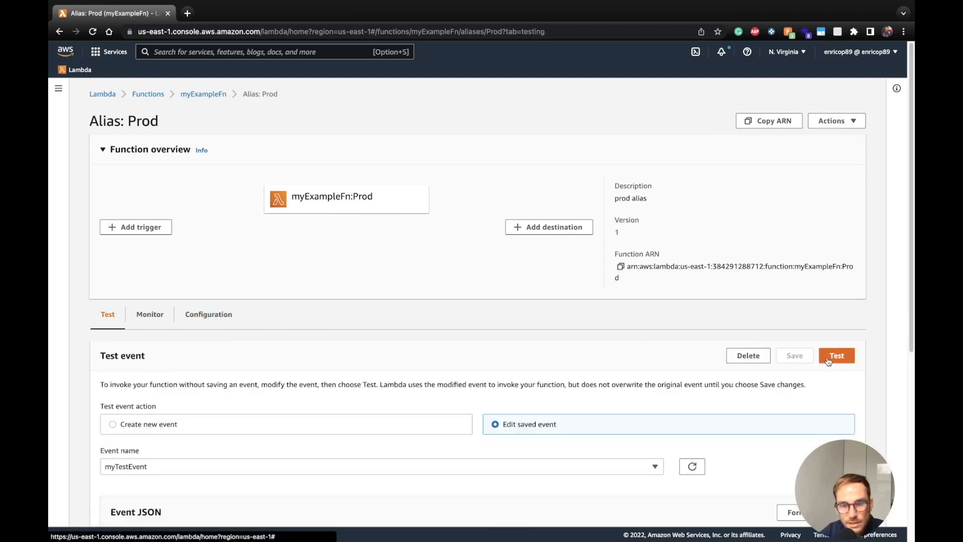
left_click(837, 355)
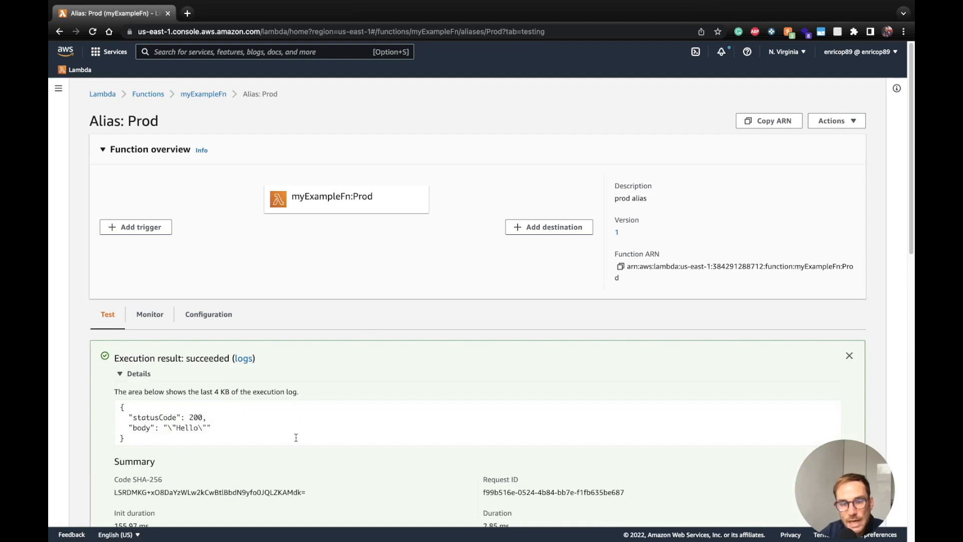
mouse_move(304, 402)
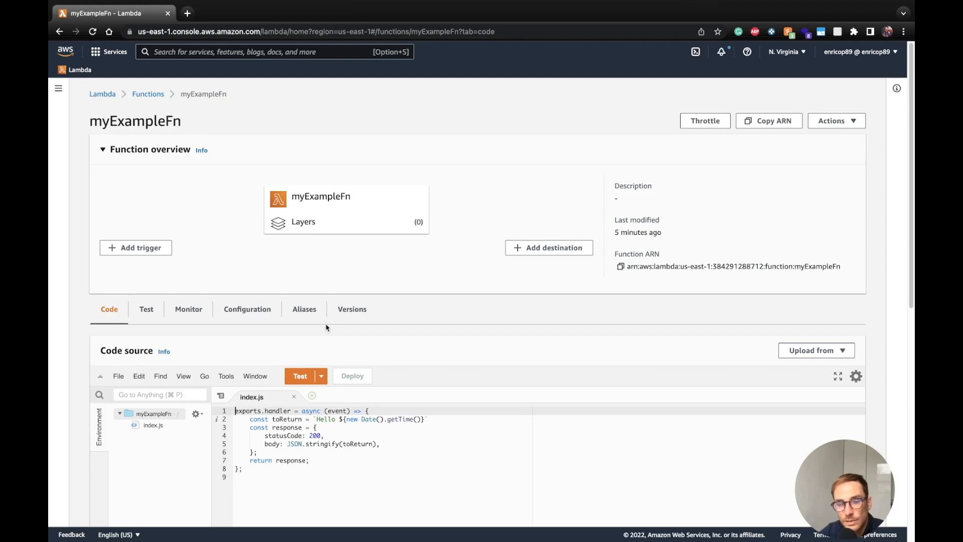
mouse_move(344, 336)
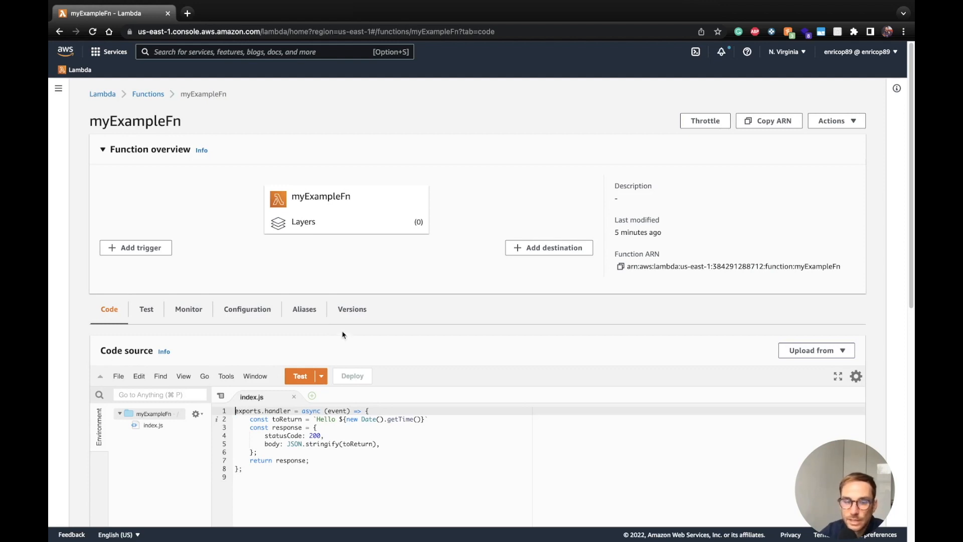
mouse_move(312, 333)
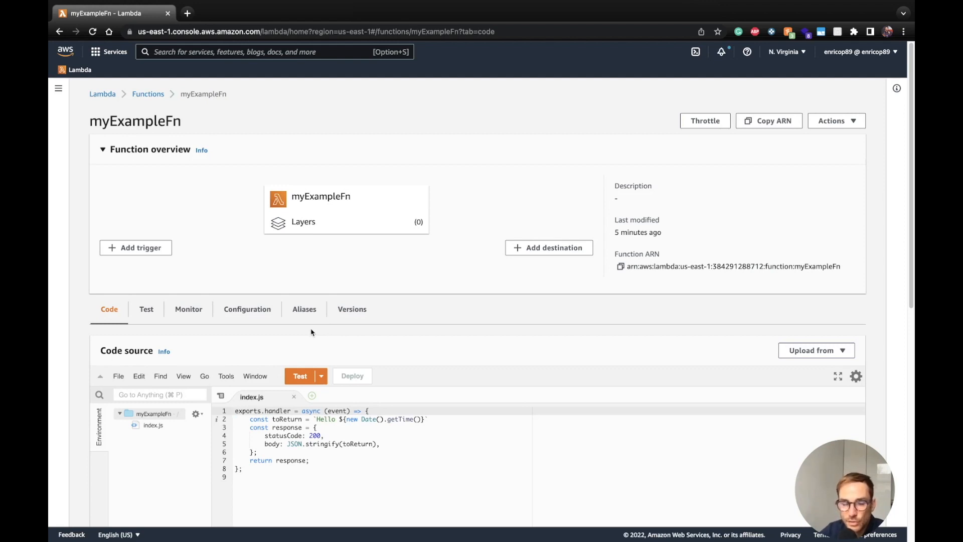
- Show myExampleFn's Aliases list, with Prod on version 1 at 100% weight
left_click(304, 309)
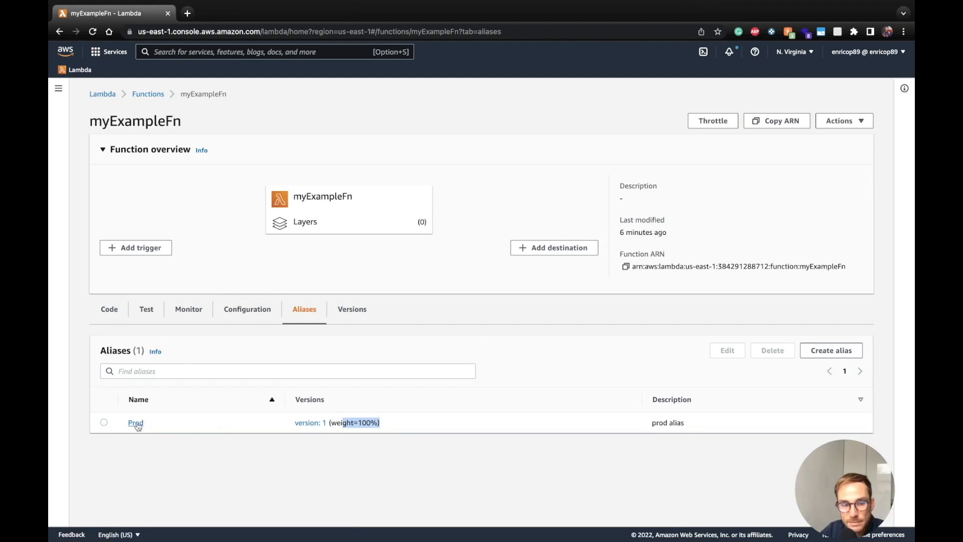
- Add version 2 as a weighted version of Prod at 50% and save
left_click(136, 424)
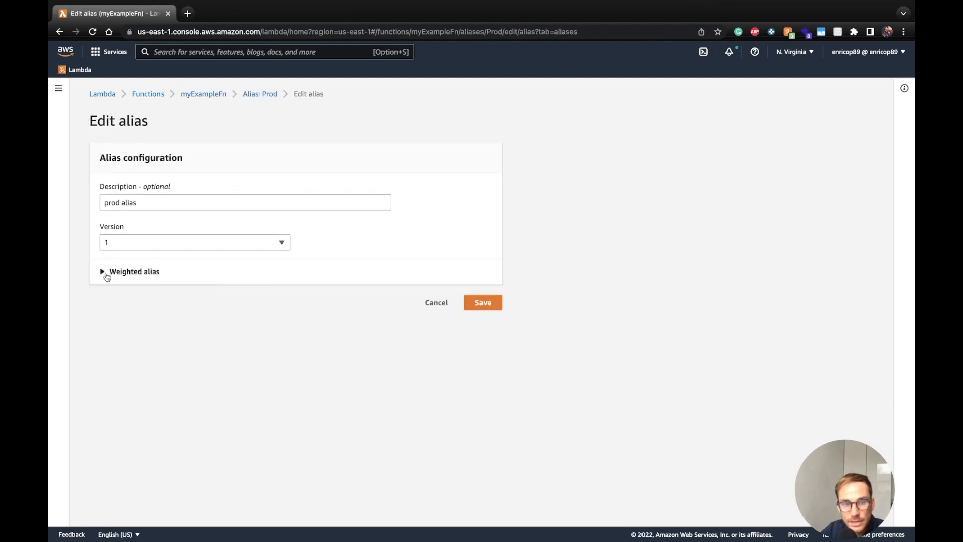
left_click(106, 271)
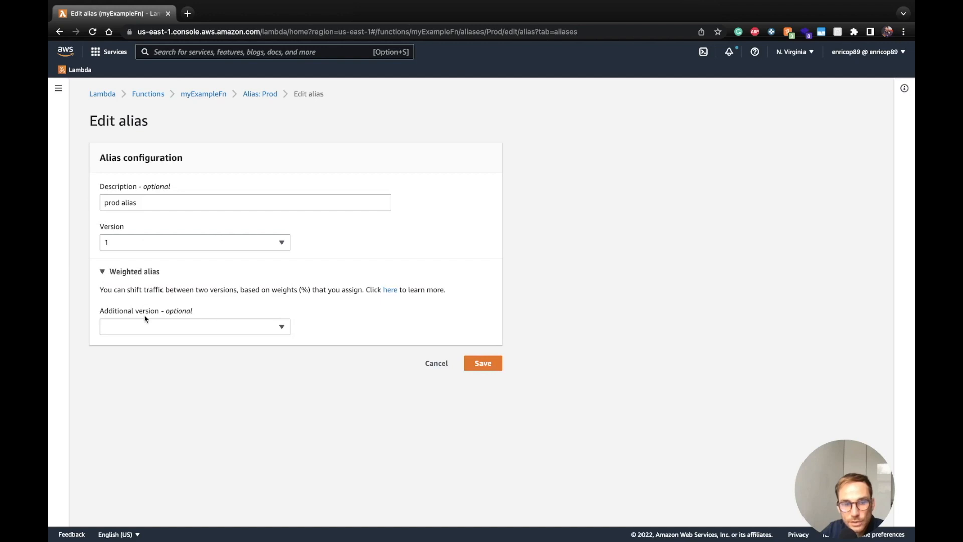
left_click(195, 326)
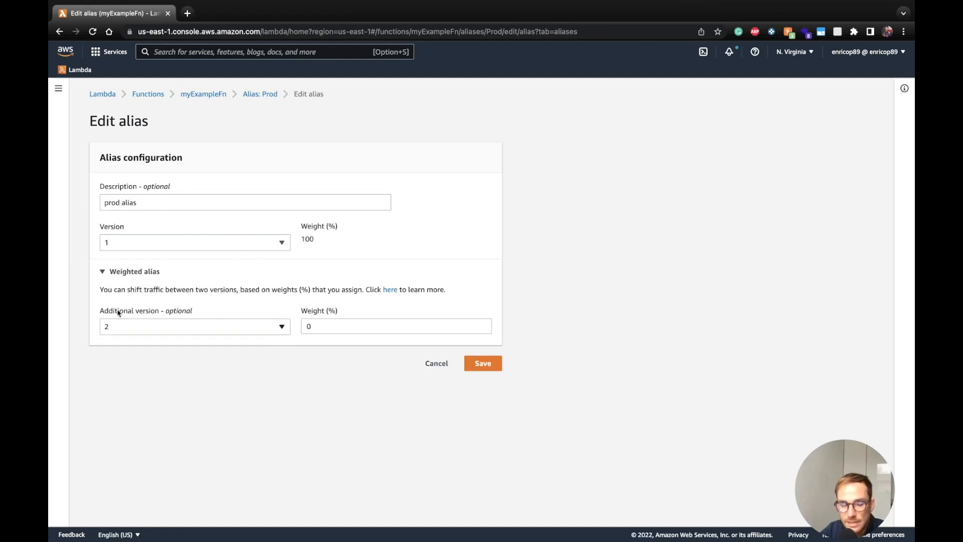
left_click(396, 326)
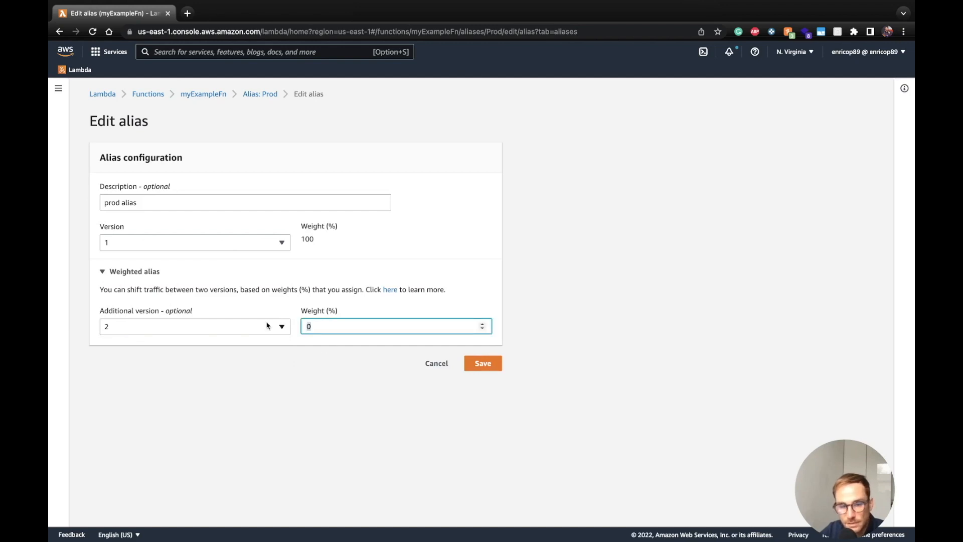
type("50")
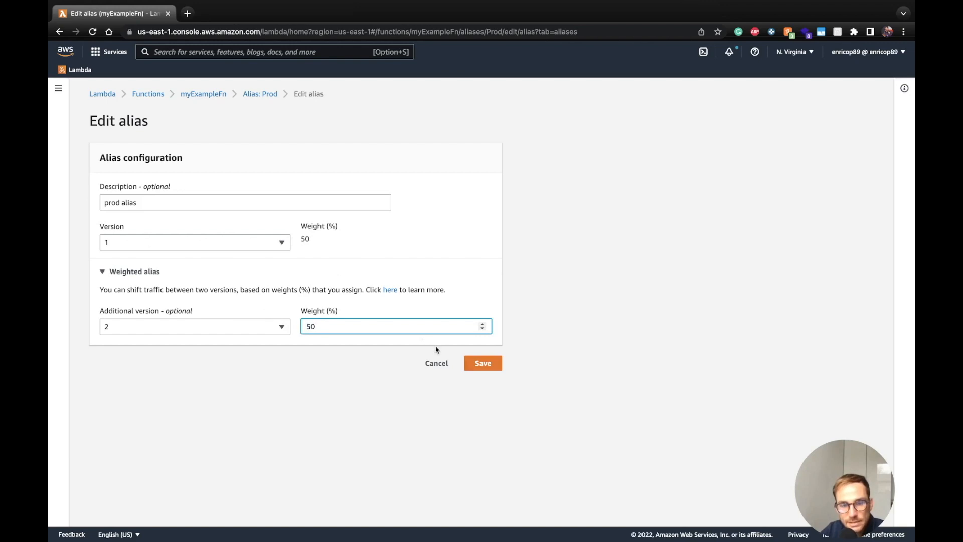
left_click(483, 363)
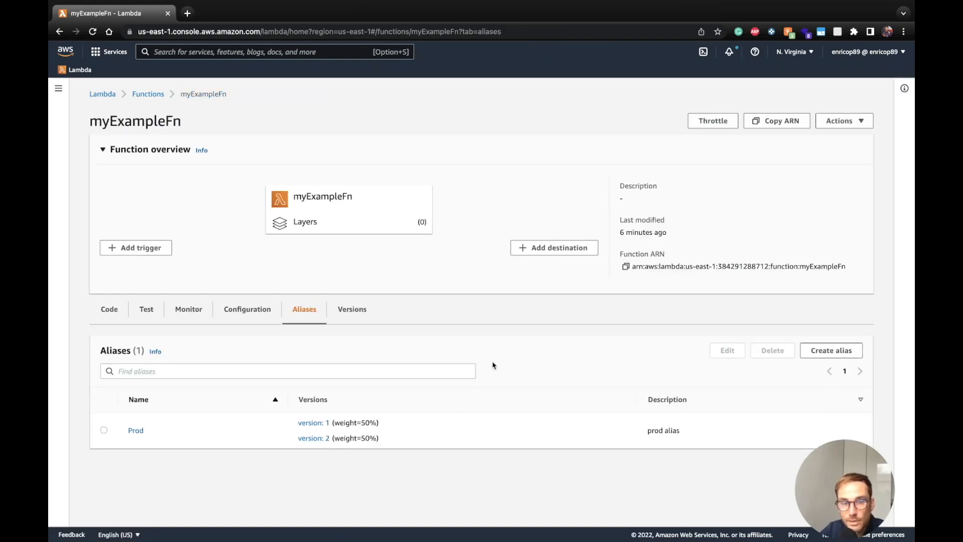
mouse_move(325, 432)
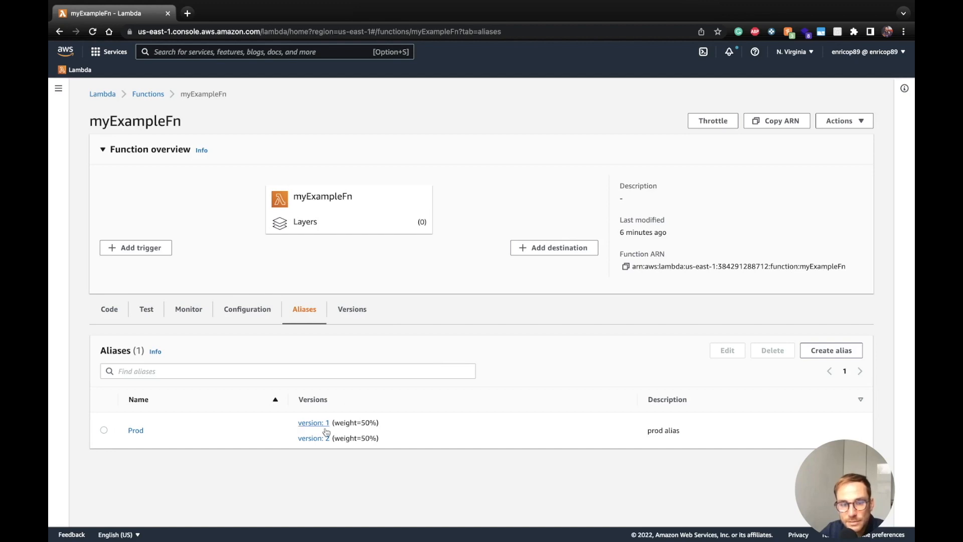
mouse_move(337, 462)
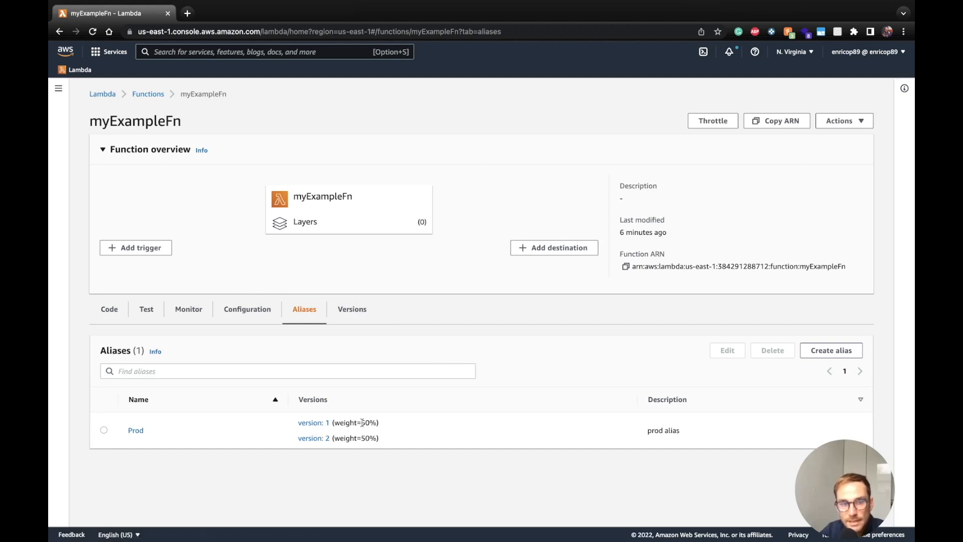
- Test the Prod alias twice, getting plain Hello from v1 and timestamped Hello from v2
left_click(135, 430)
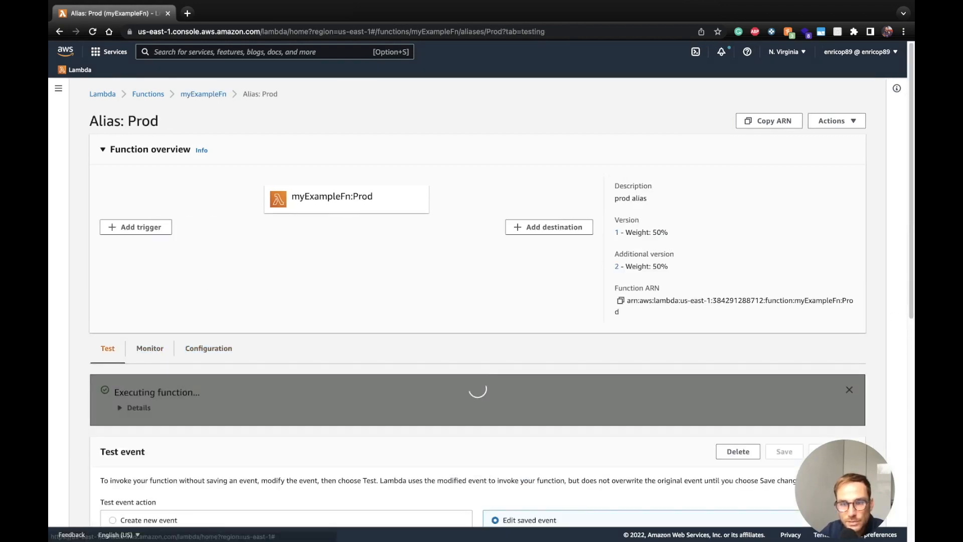
scroll("down", 3)
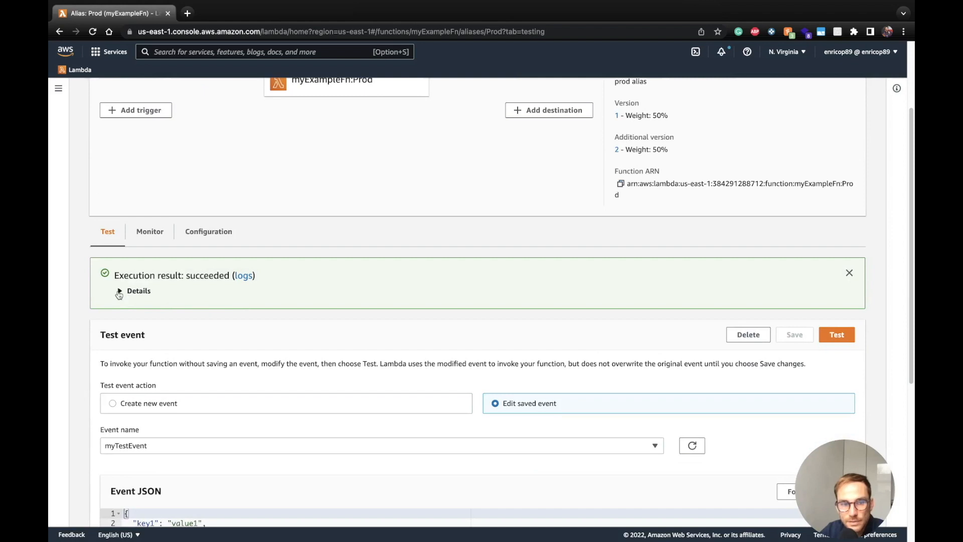
left_click(132, 291)
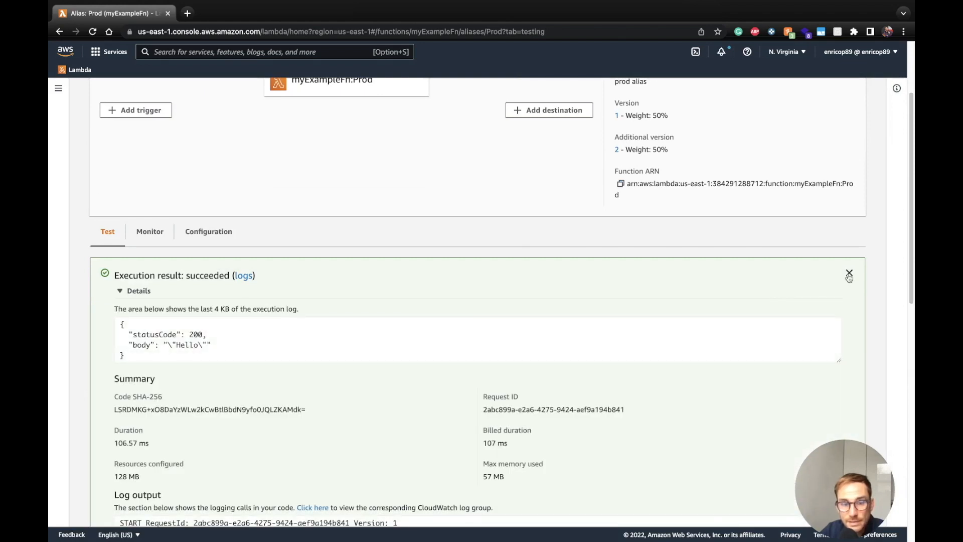
left_click(849, 274)
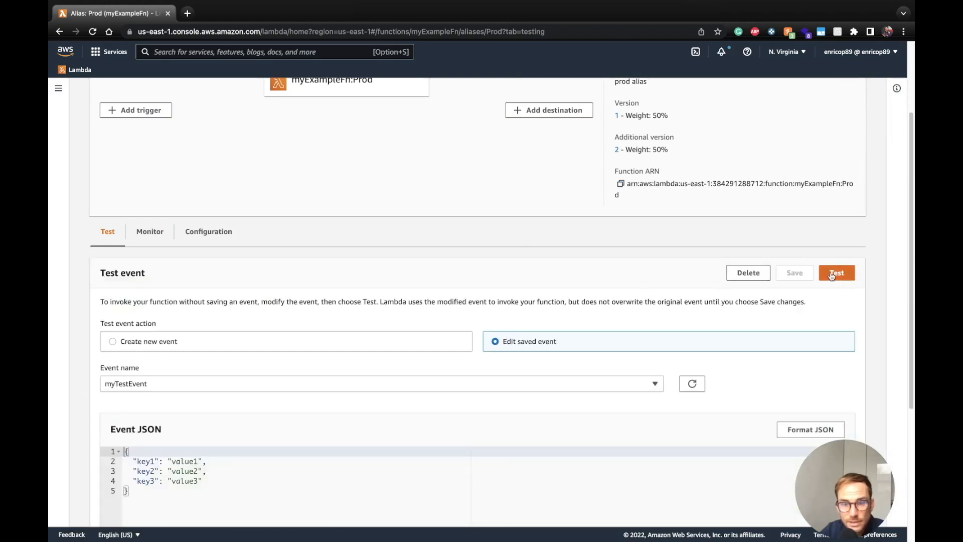
left_click(837, 273)
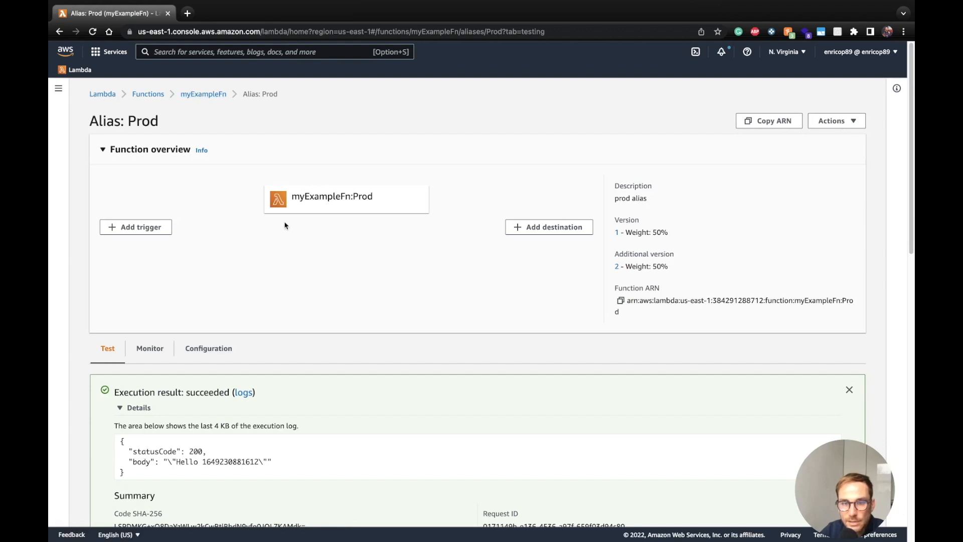
mouse_move(312, 219)
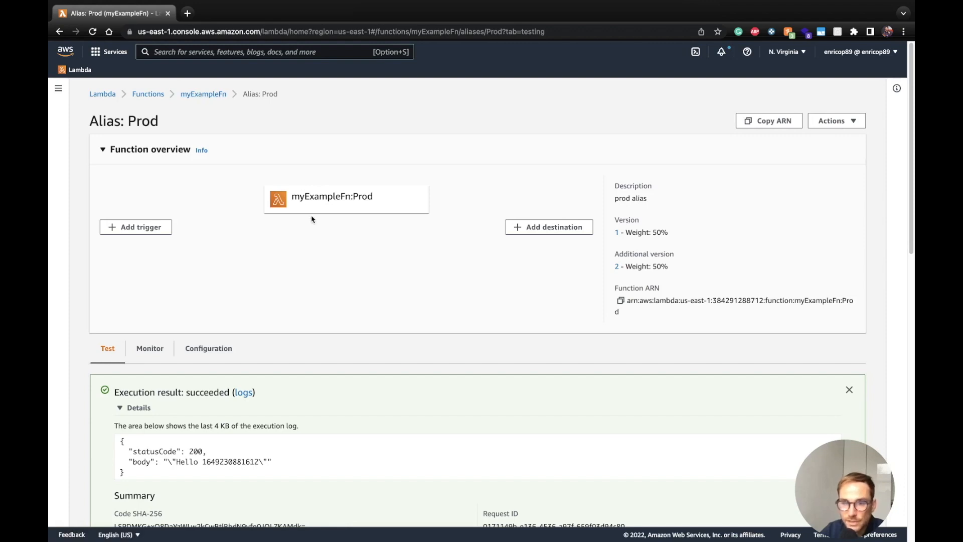
mouse_move(313, 230)
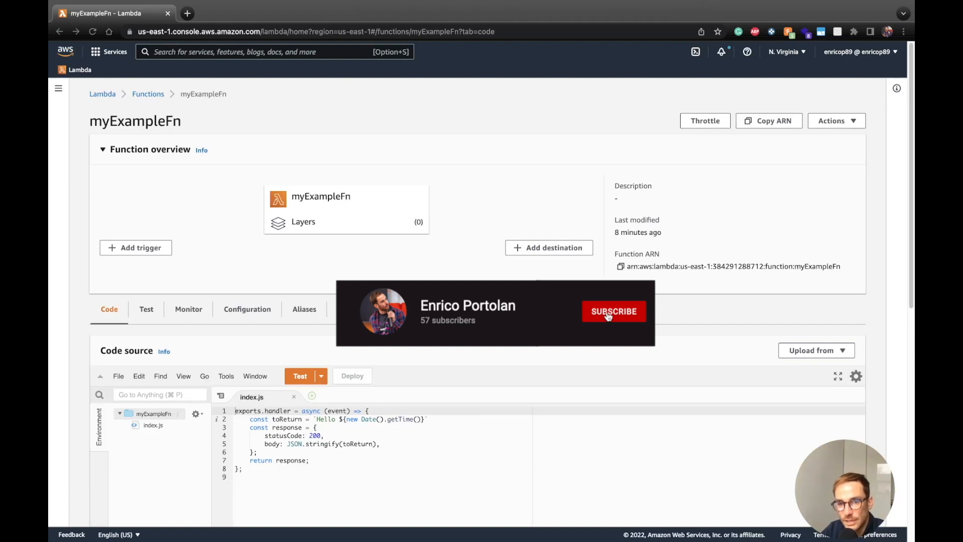
- Return to myExampleFn's Code tab via the breadcrumb
left_click(614, 311)
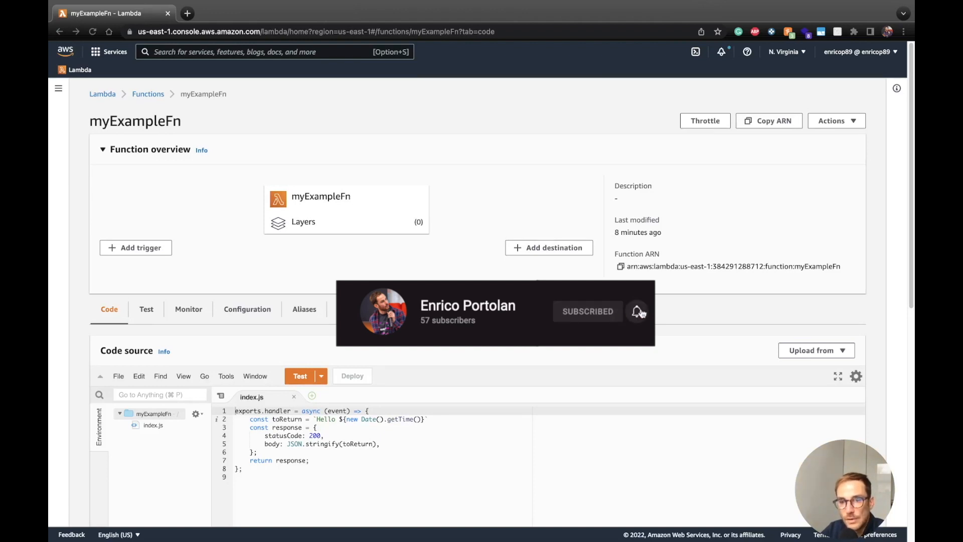